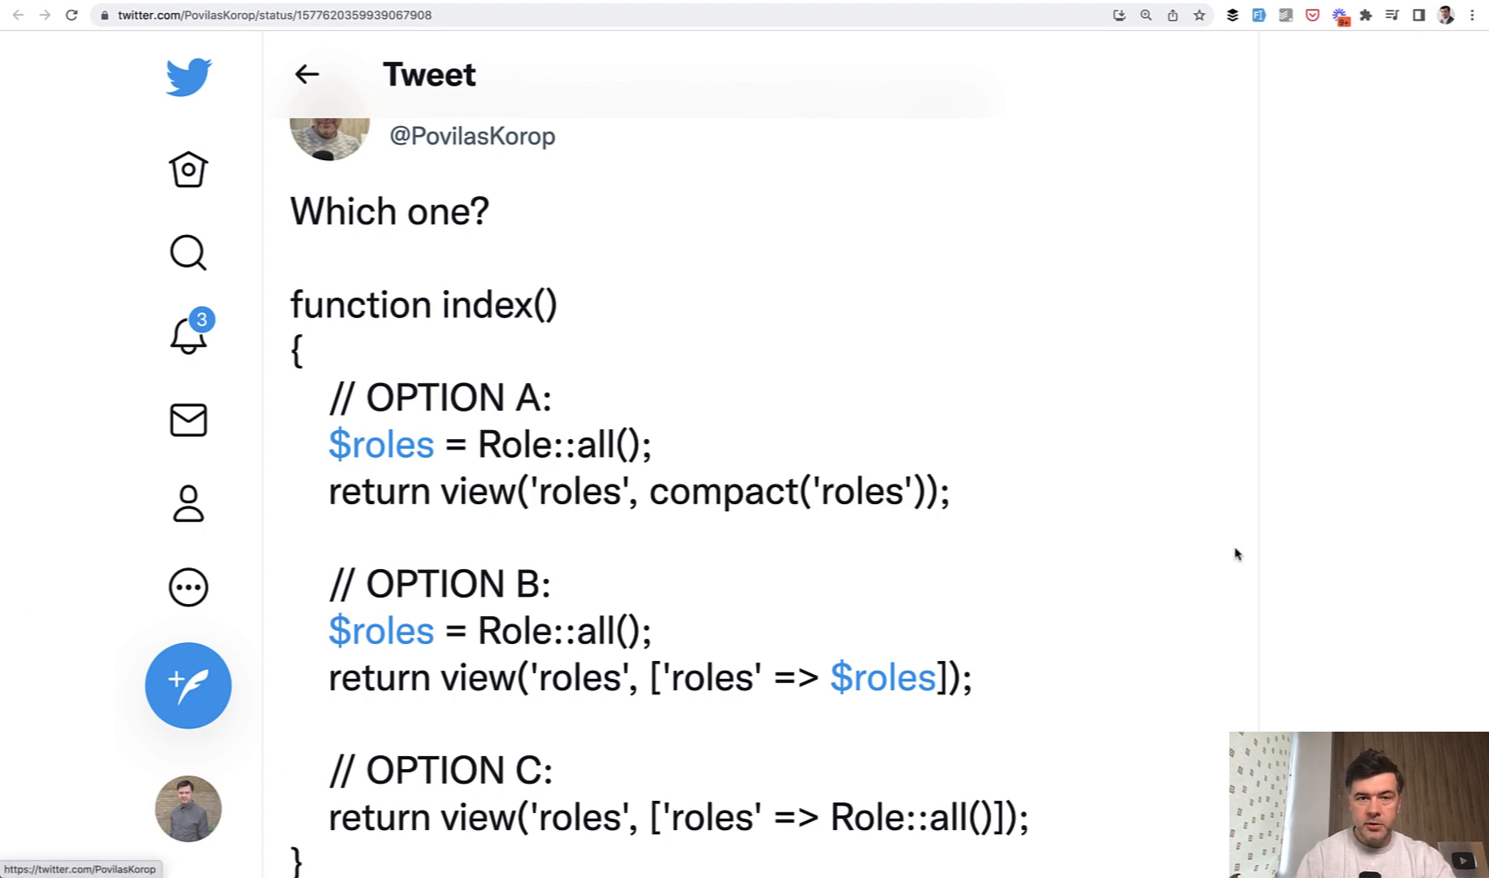
mouse_move(1154, 567)
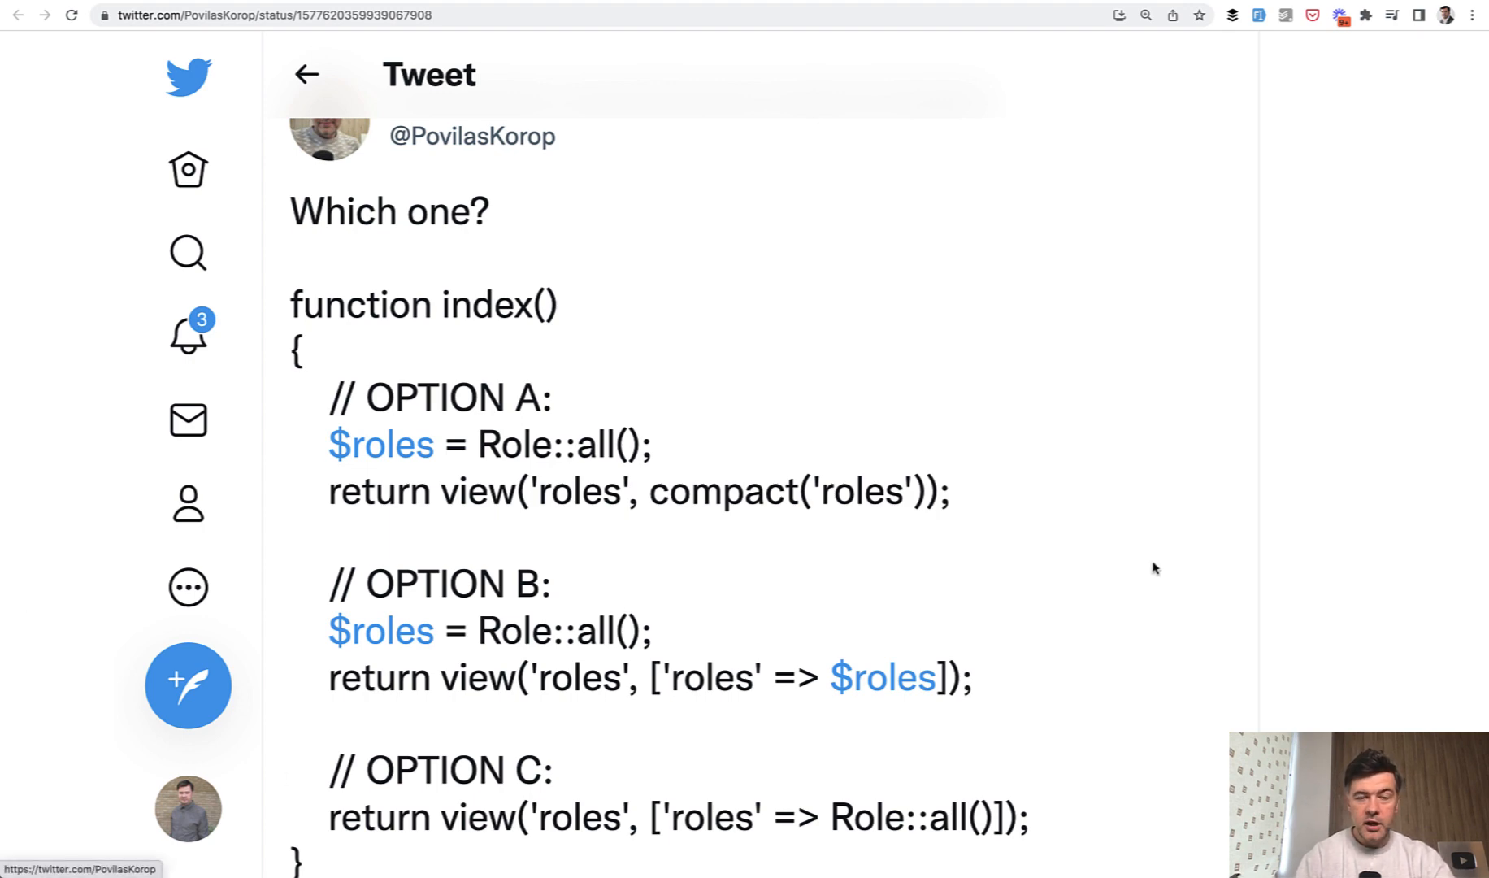
mouse_move(579, 668)
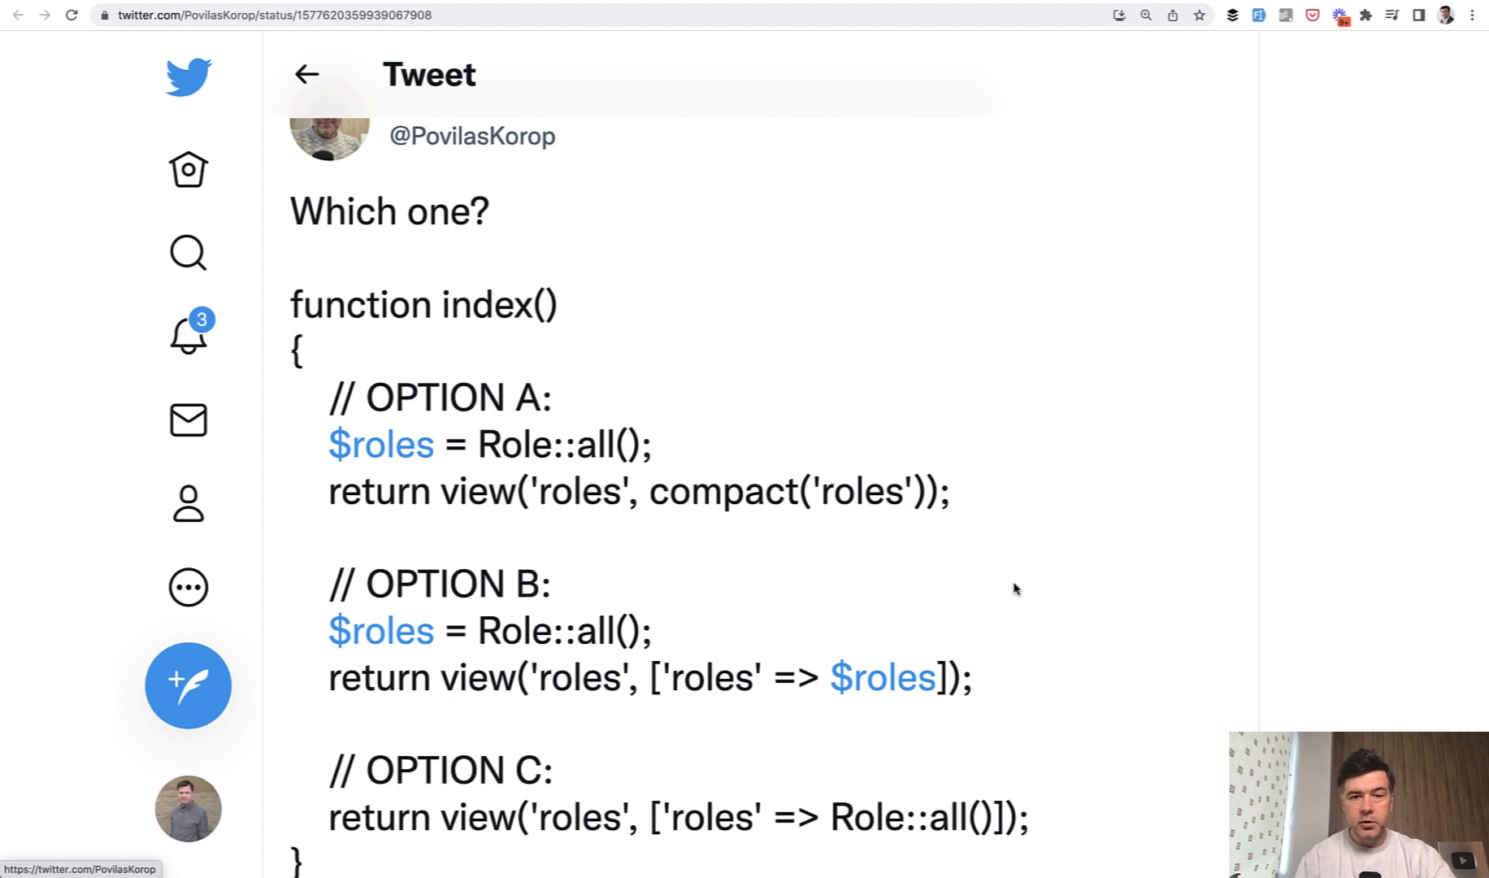
Scroll down to the poll's final percentages for options A, B and C from 1,785 votes
scroll(down, 3)
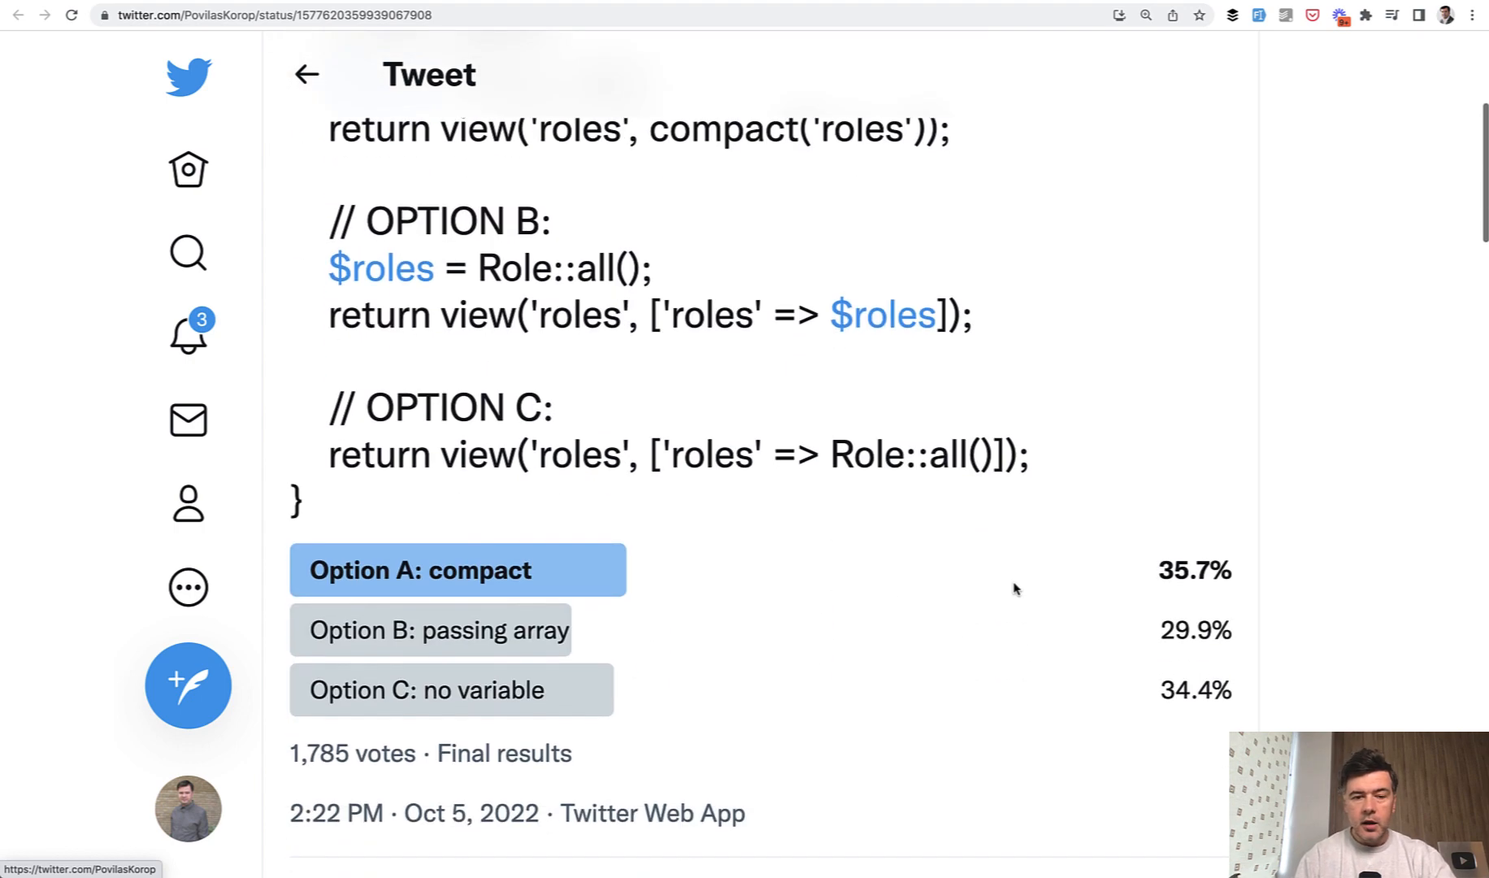
scroll(down, 3)
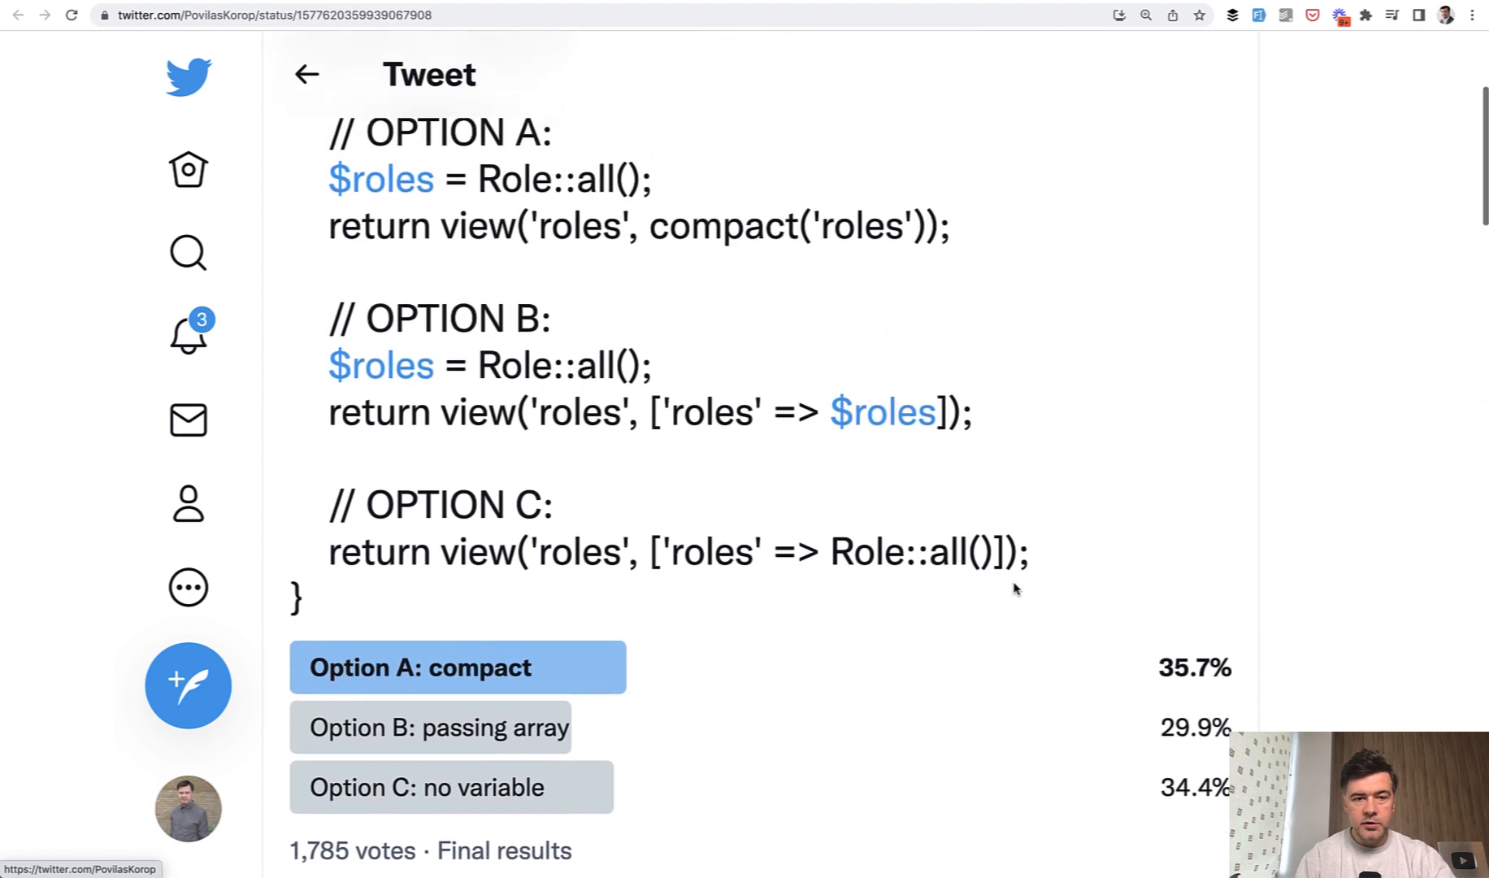
scroll(down, 3)
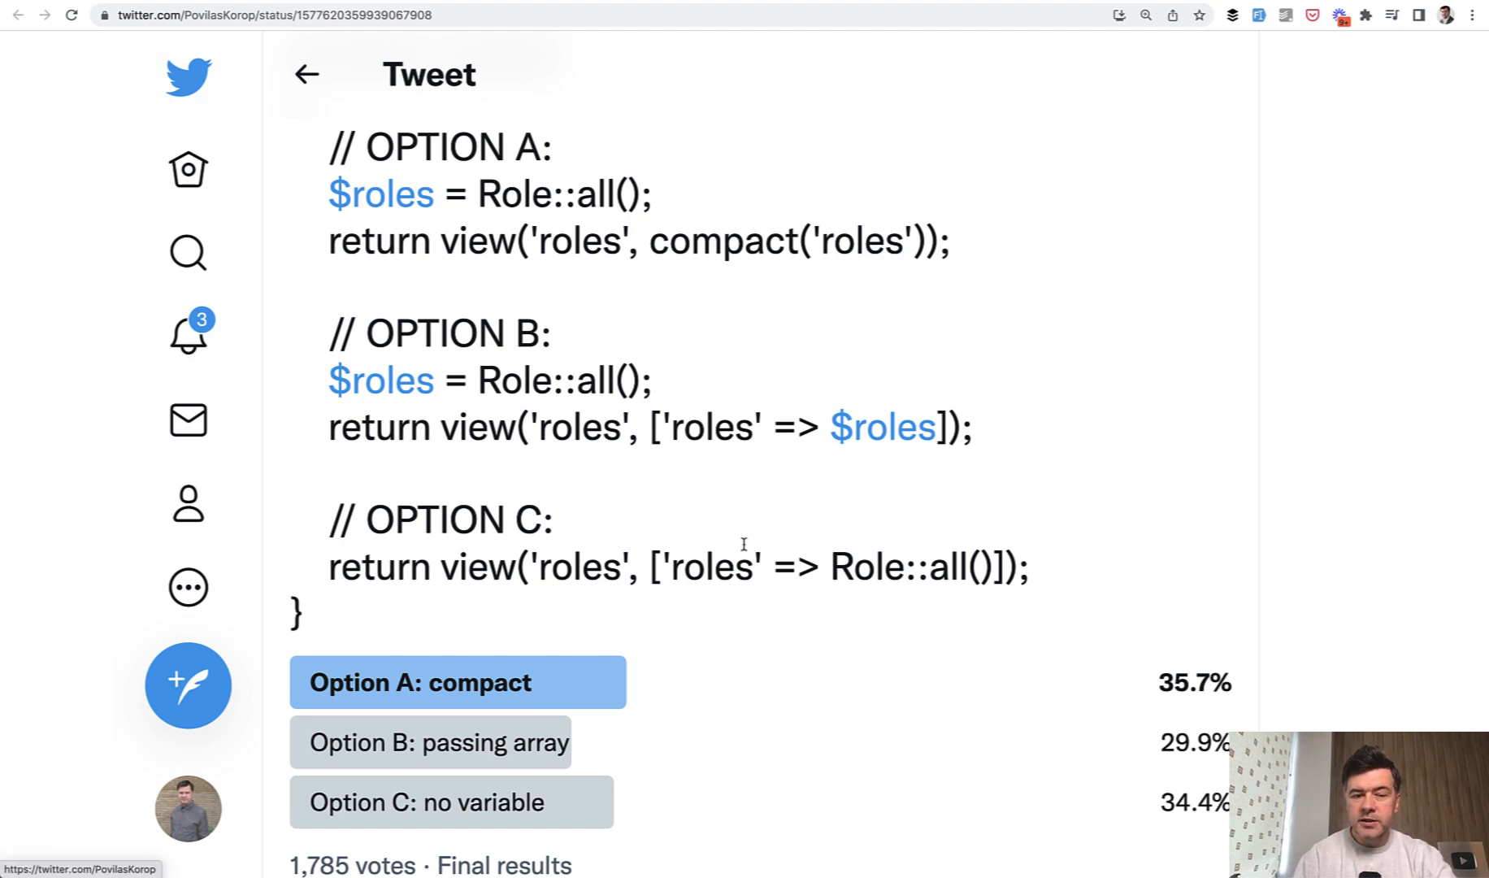
mouse_move(397, 576)
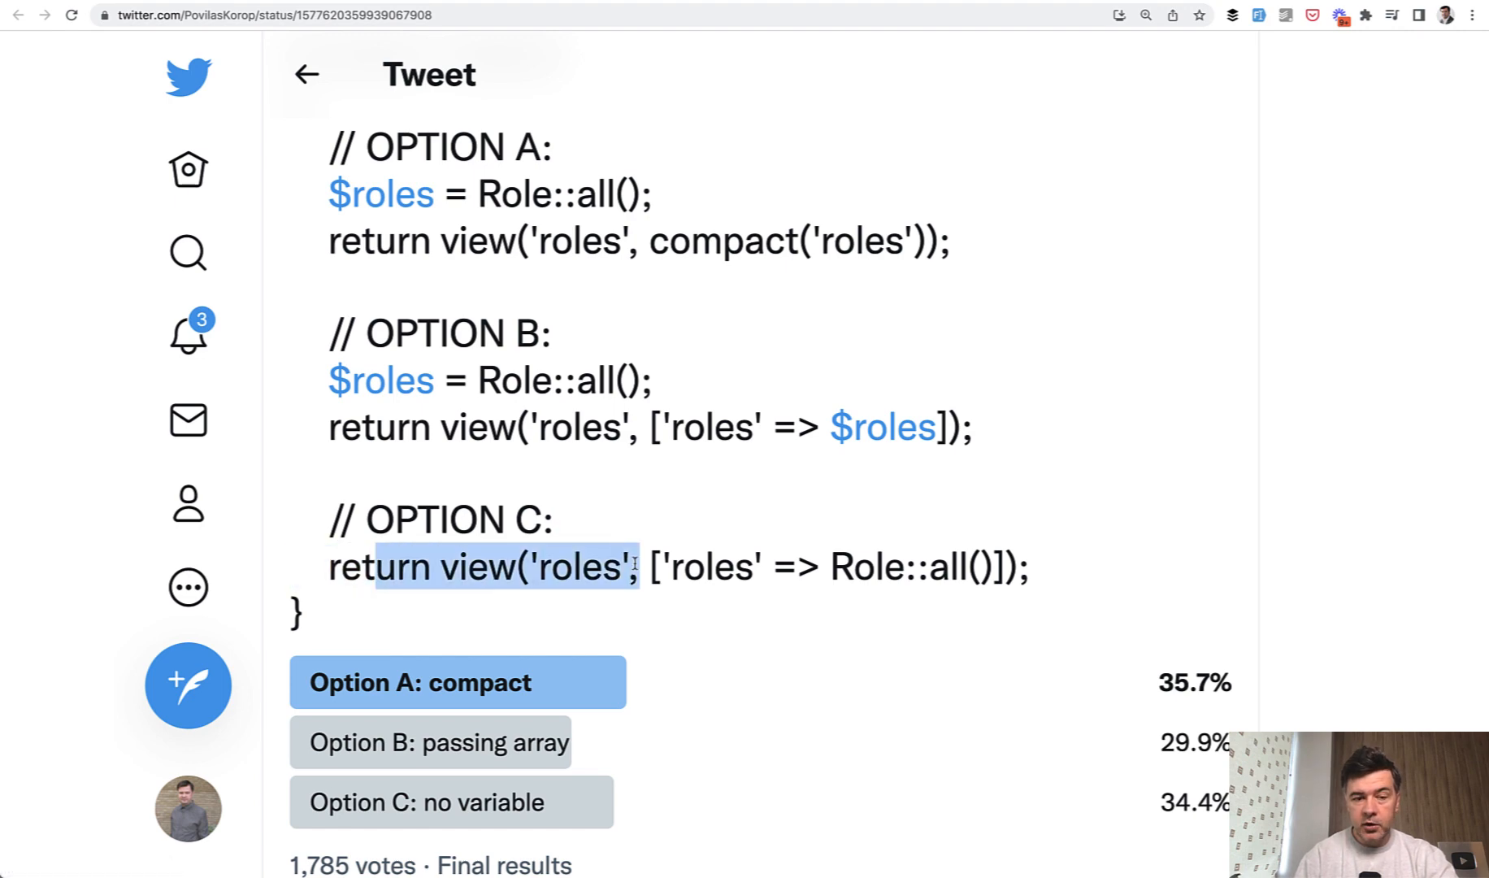
mouse_move(664, 465)
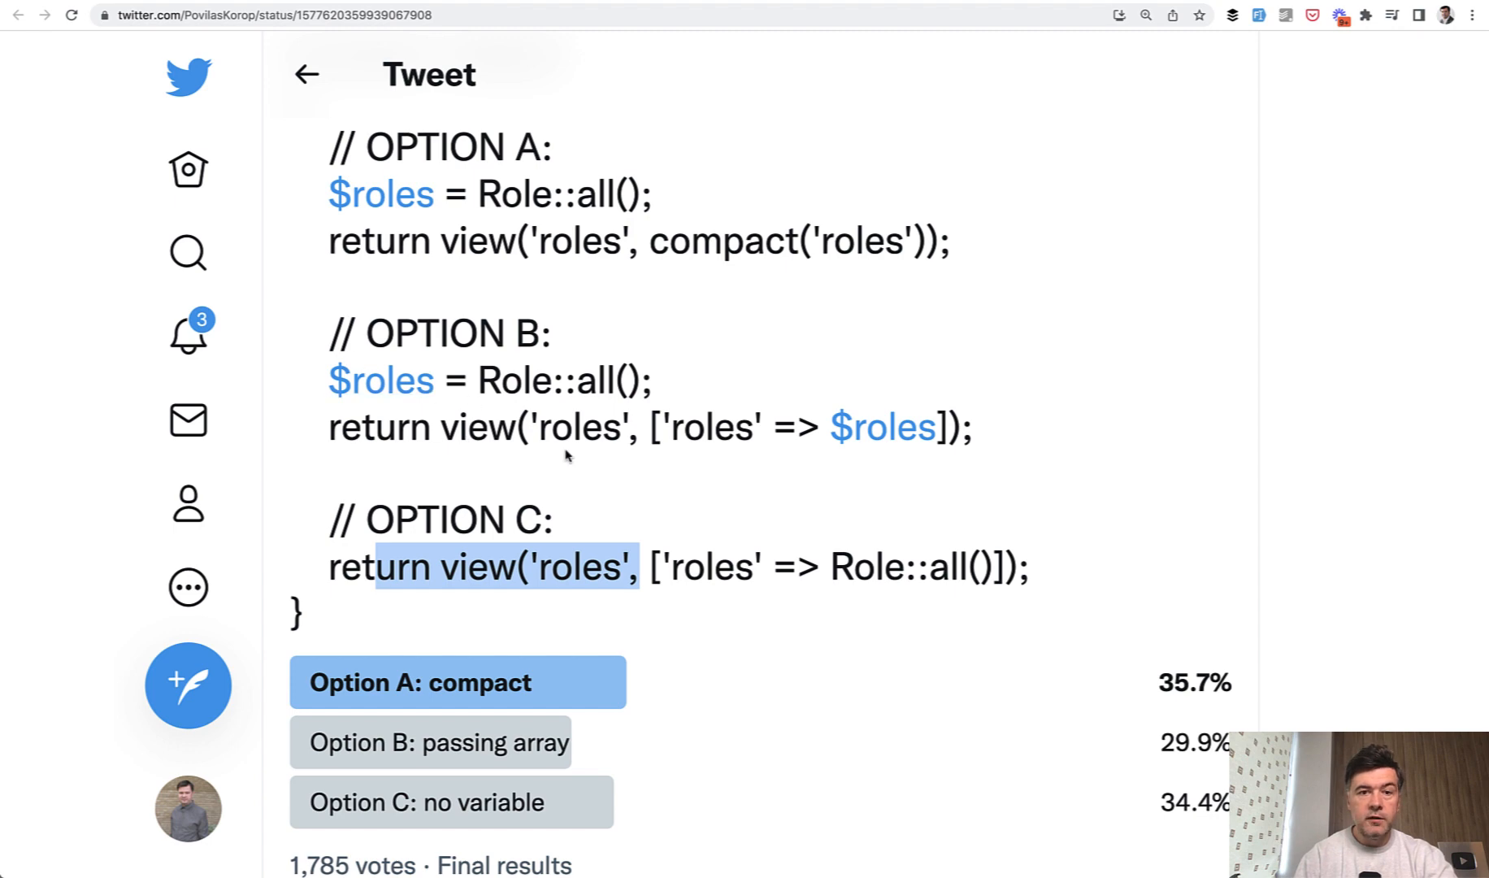
mouse_move(774, 559)
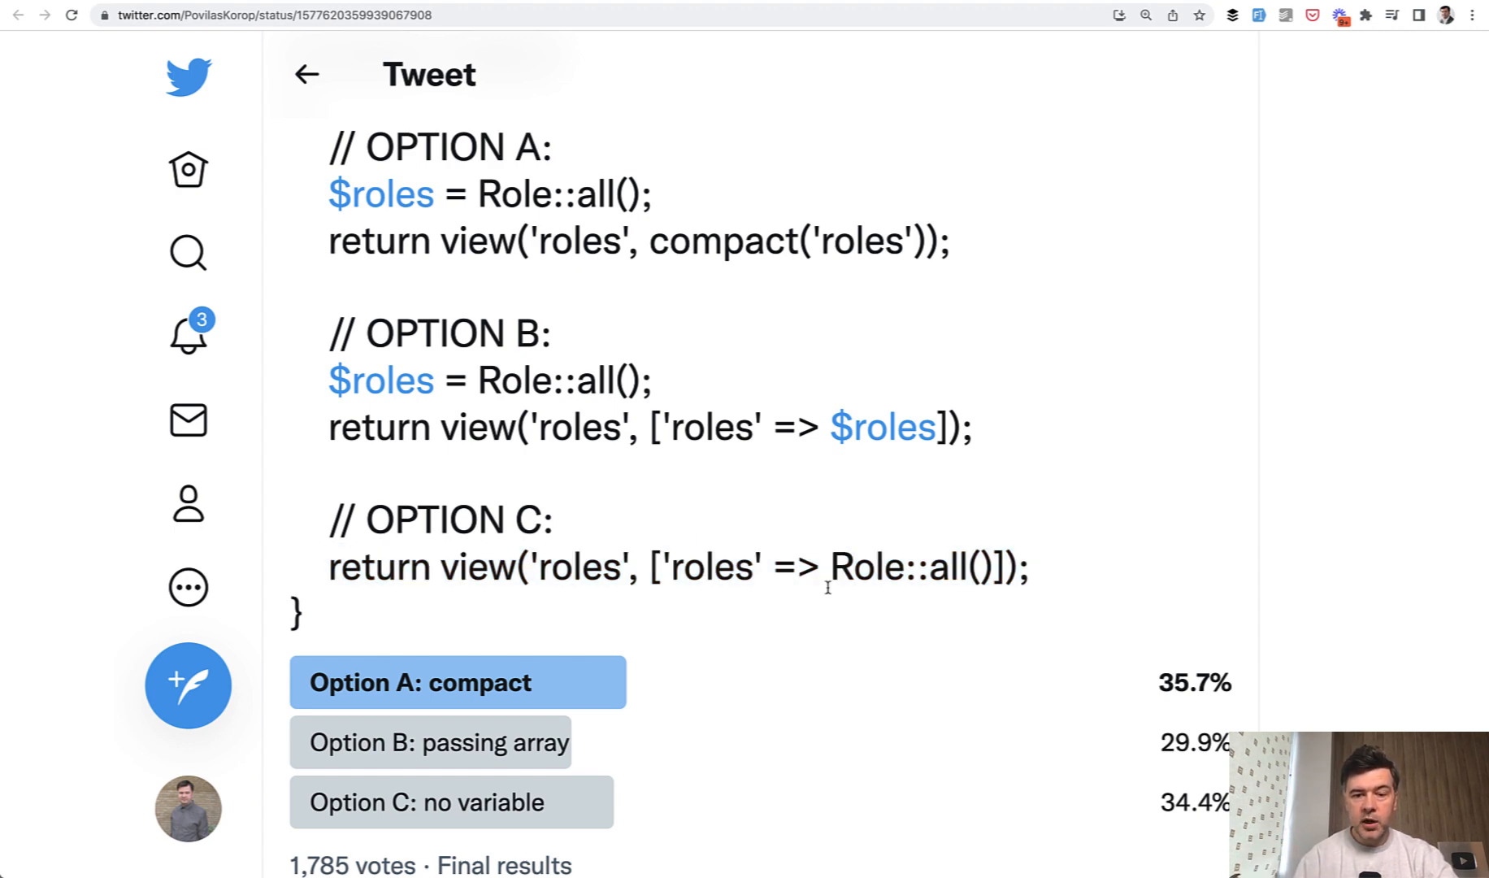
double_click(944, 565)
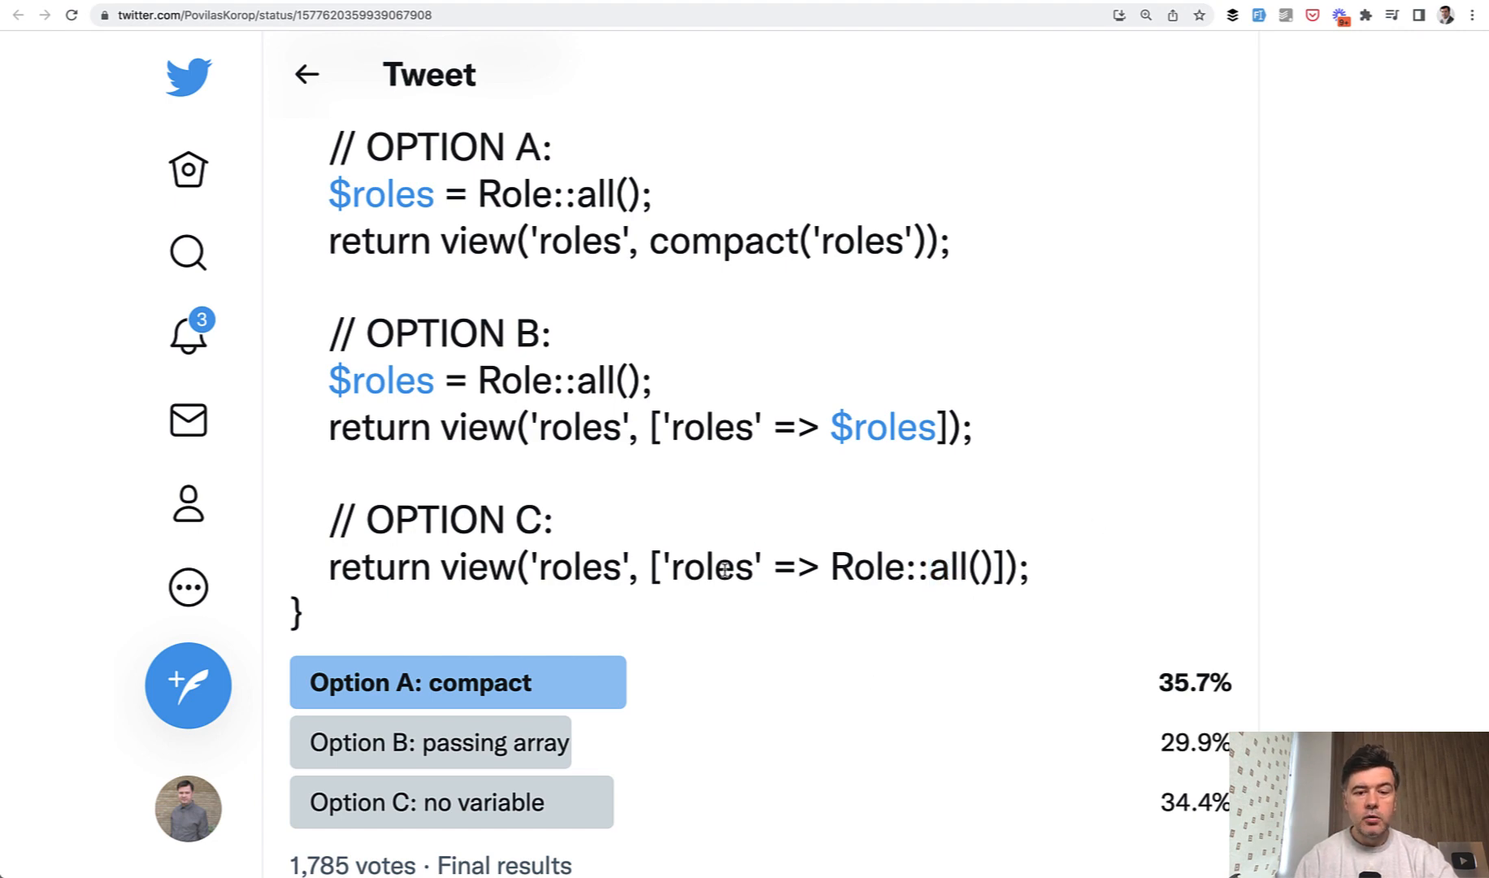
double_click(711, 567)
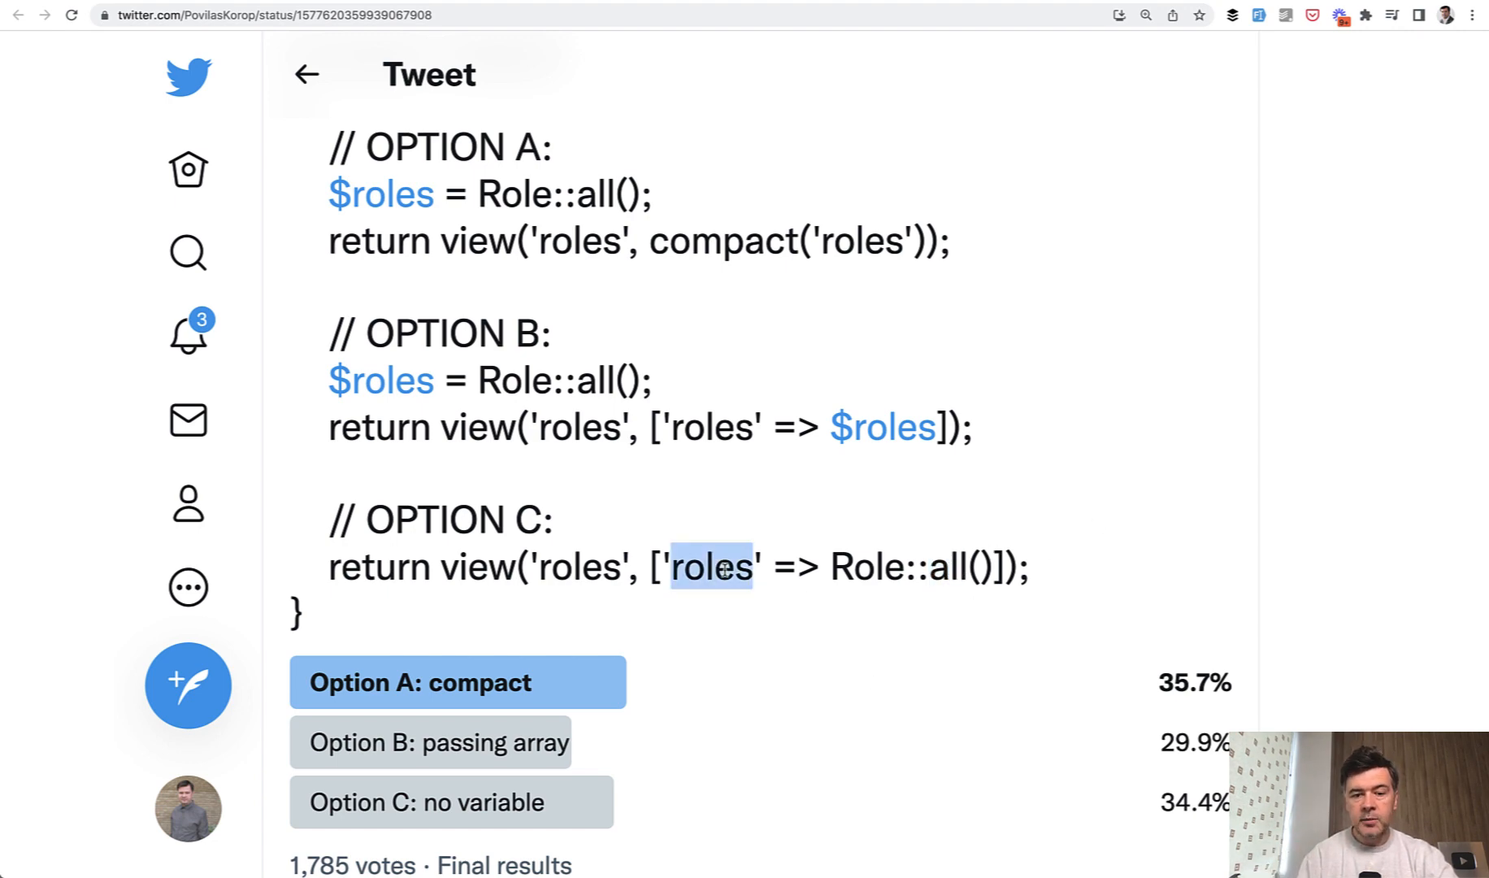
mouse_move(705, 665)
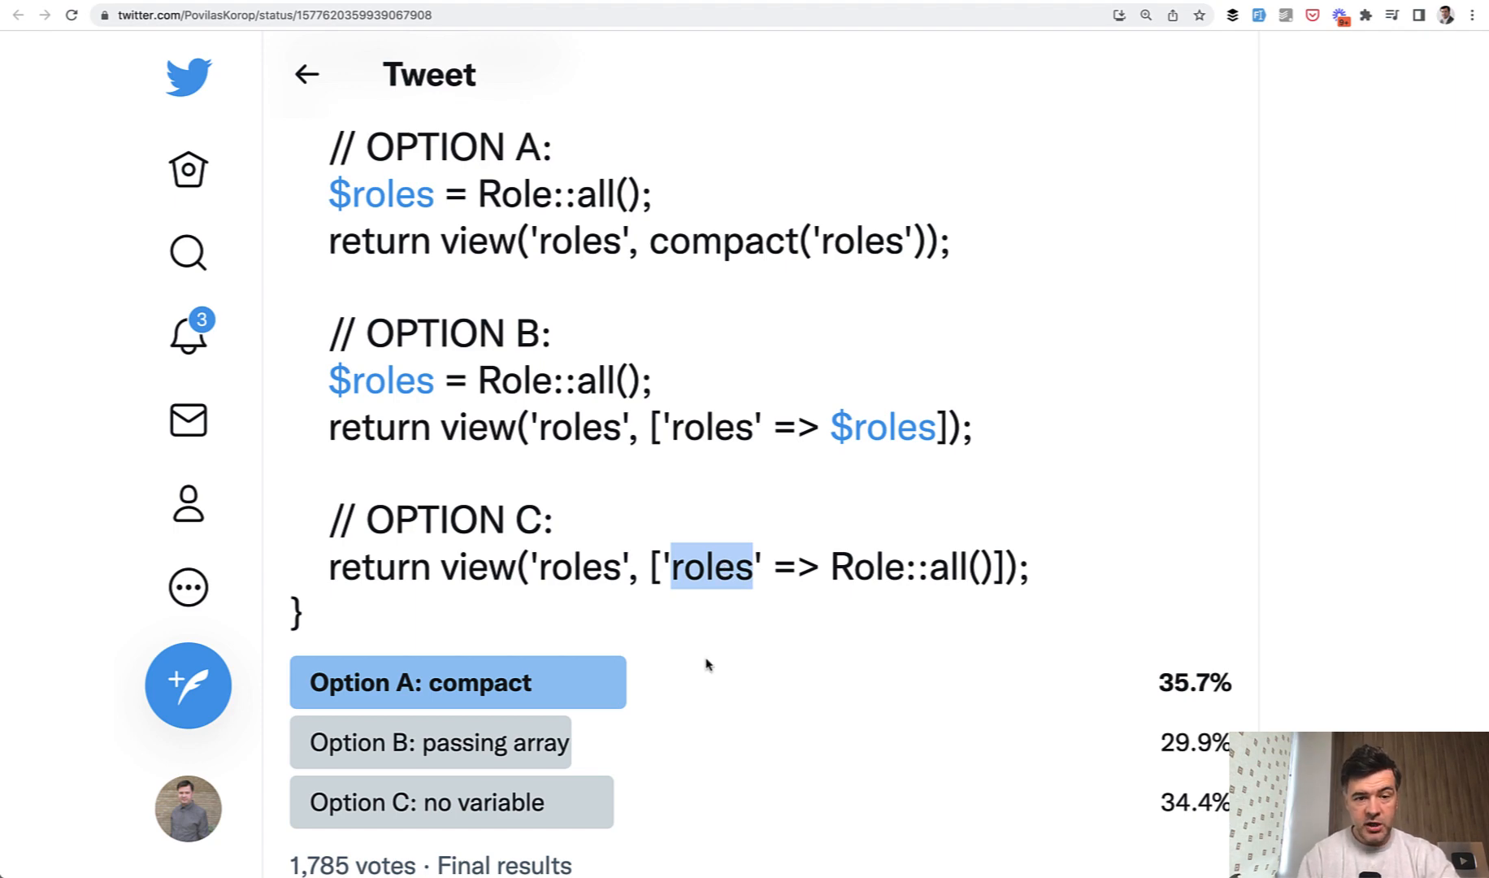
mouse_move(757, 606)
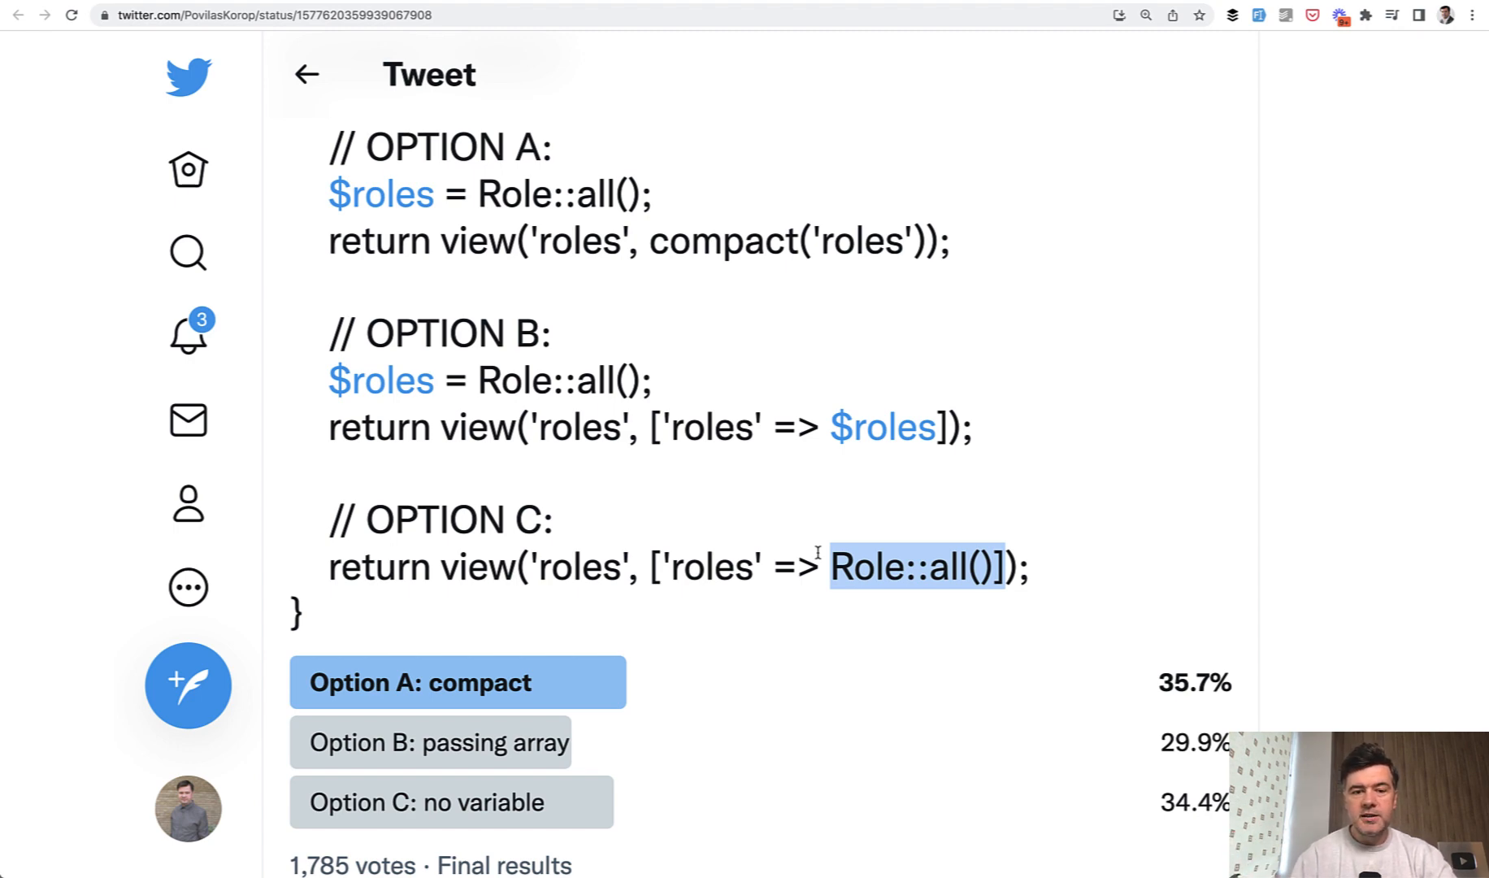
mouse_move(821, 331)
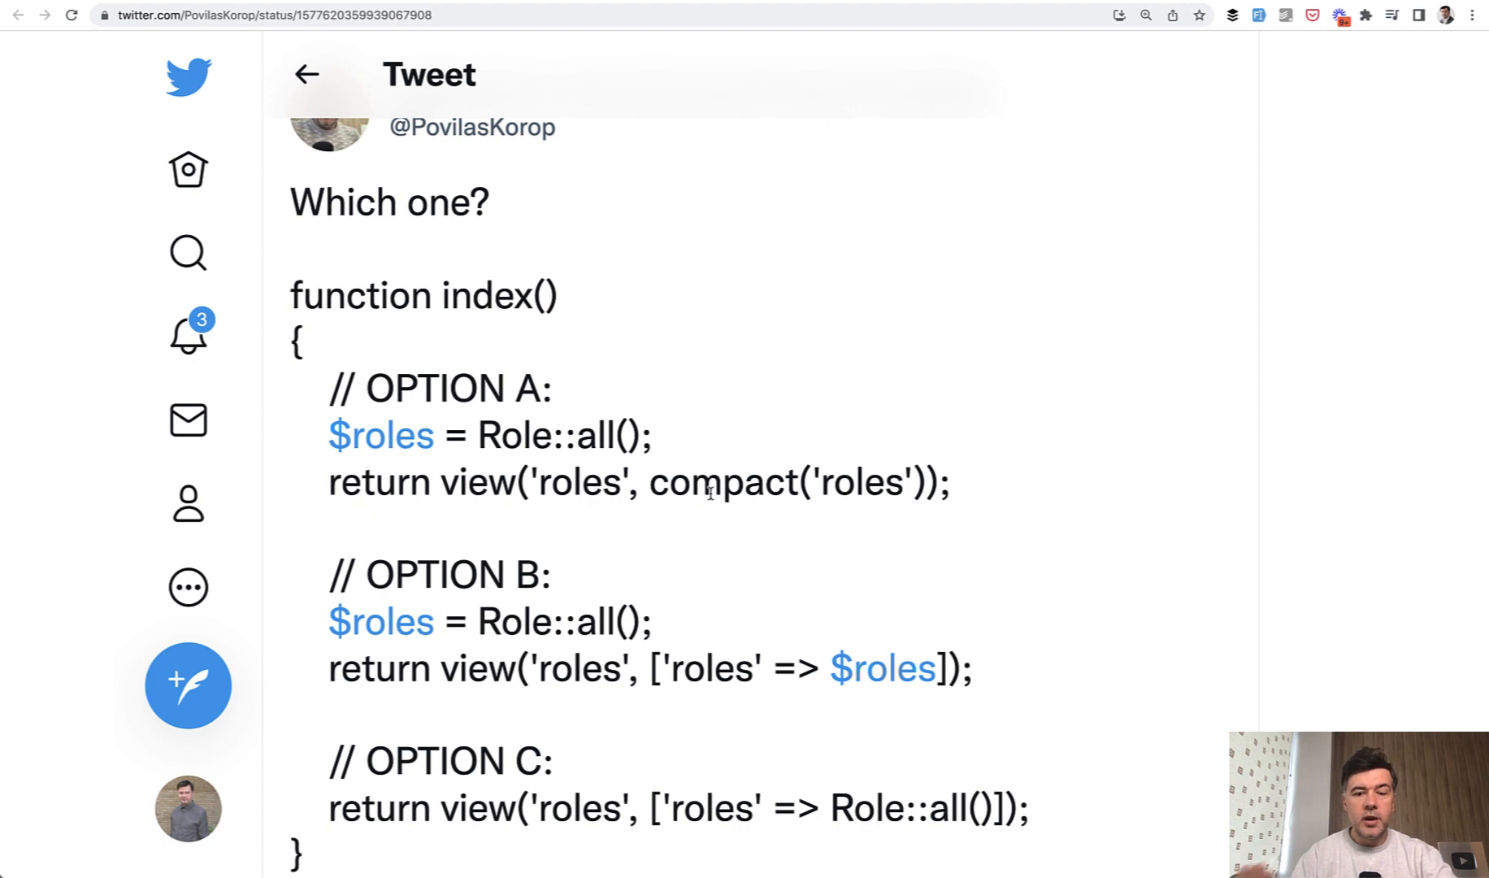
Scroll the tweet's code into view and highlight the roles key in option B
scroll(down, 3)
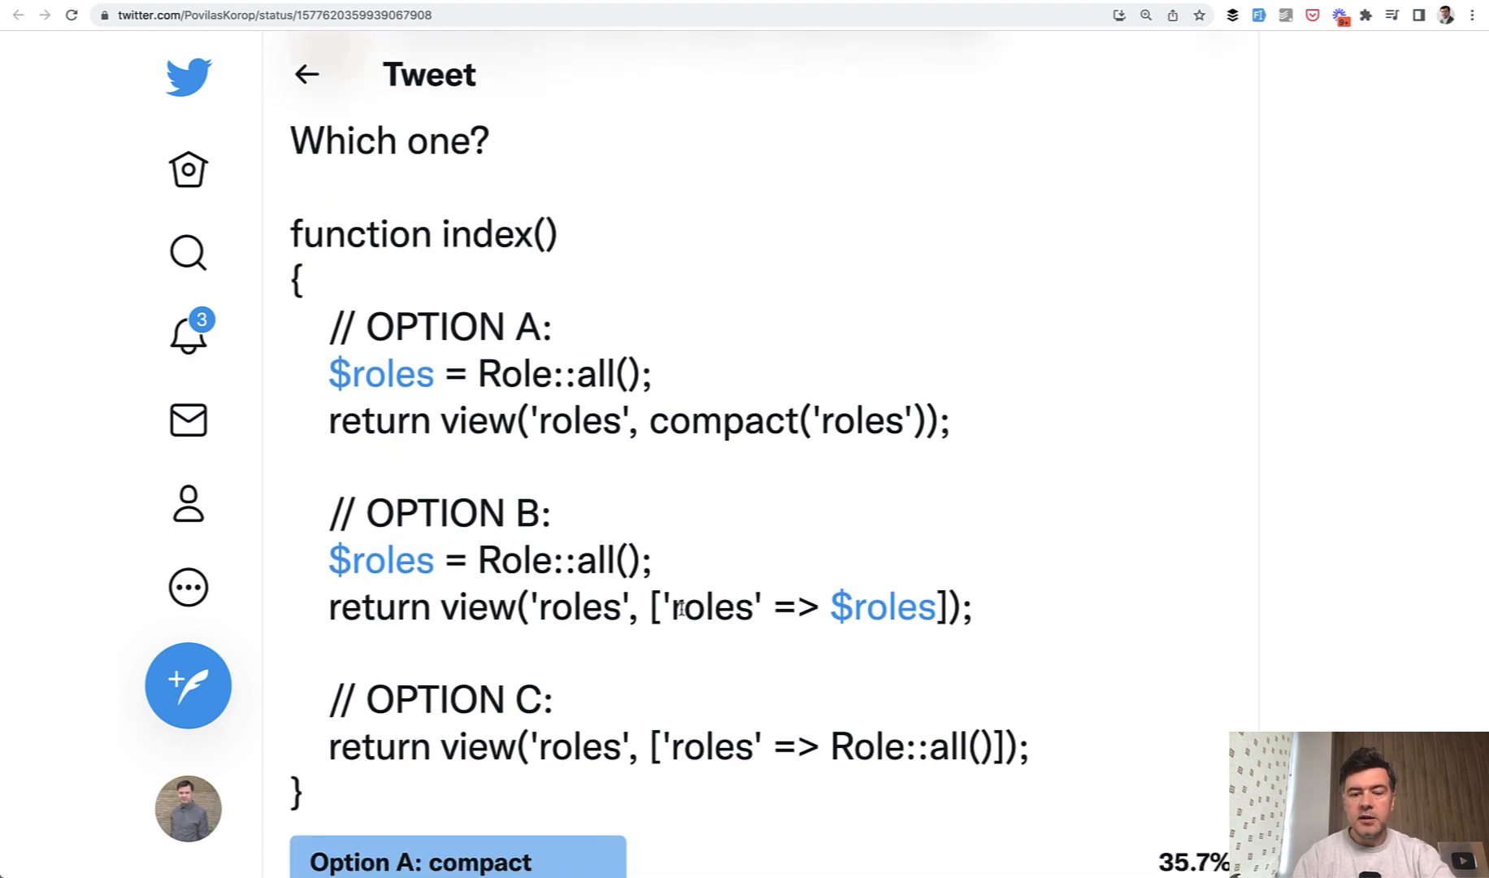
double_click(710, 606)
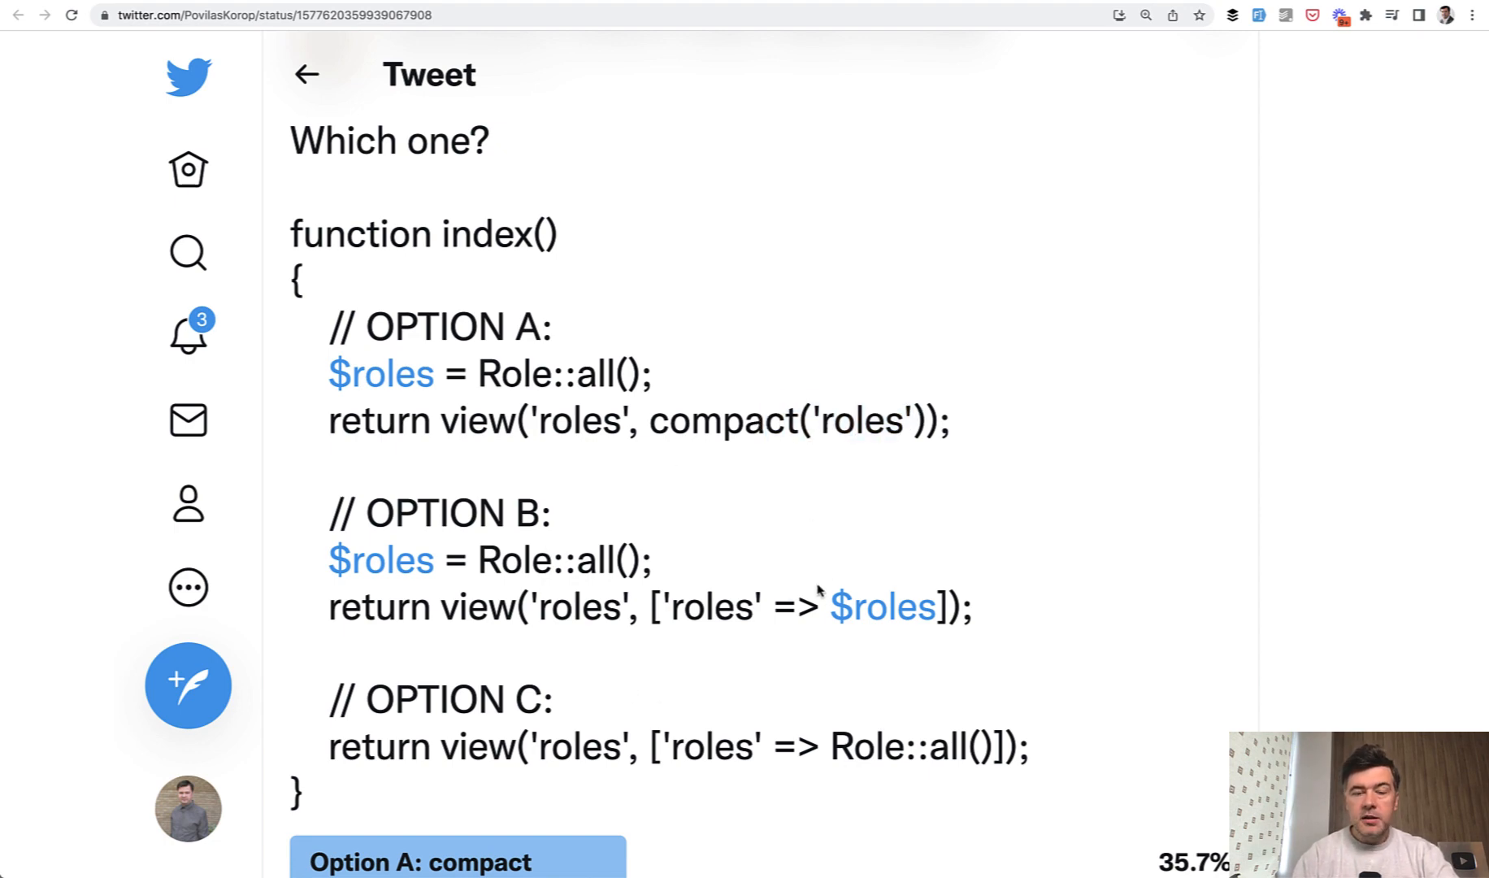
Scroll into the replies, including Pascal Baljet's favouring option B, then back to the code
scroll(down, 3)
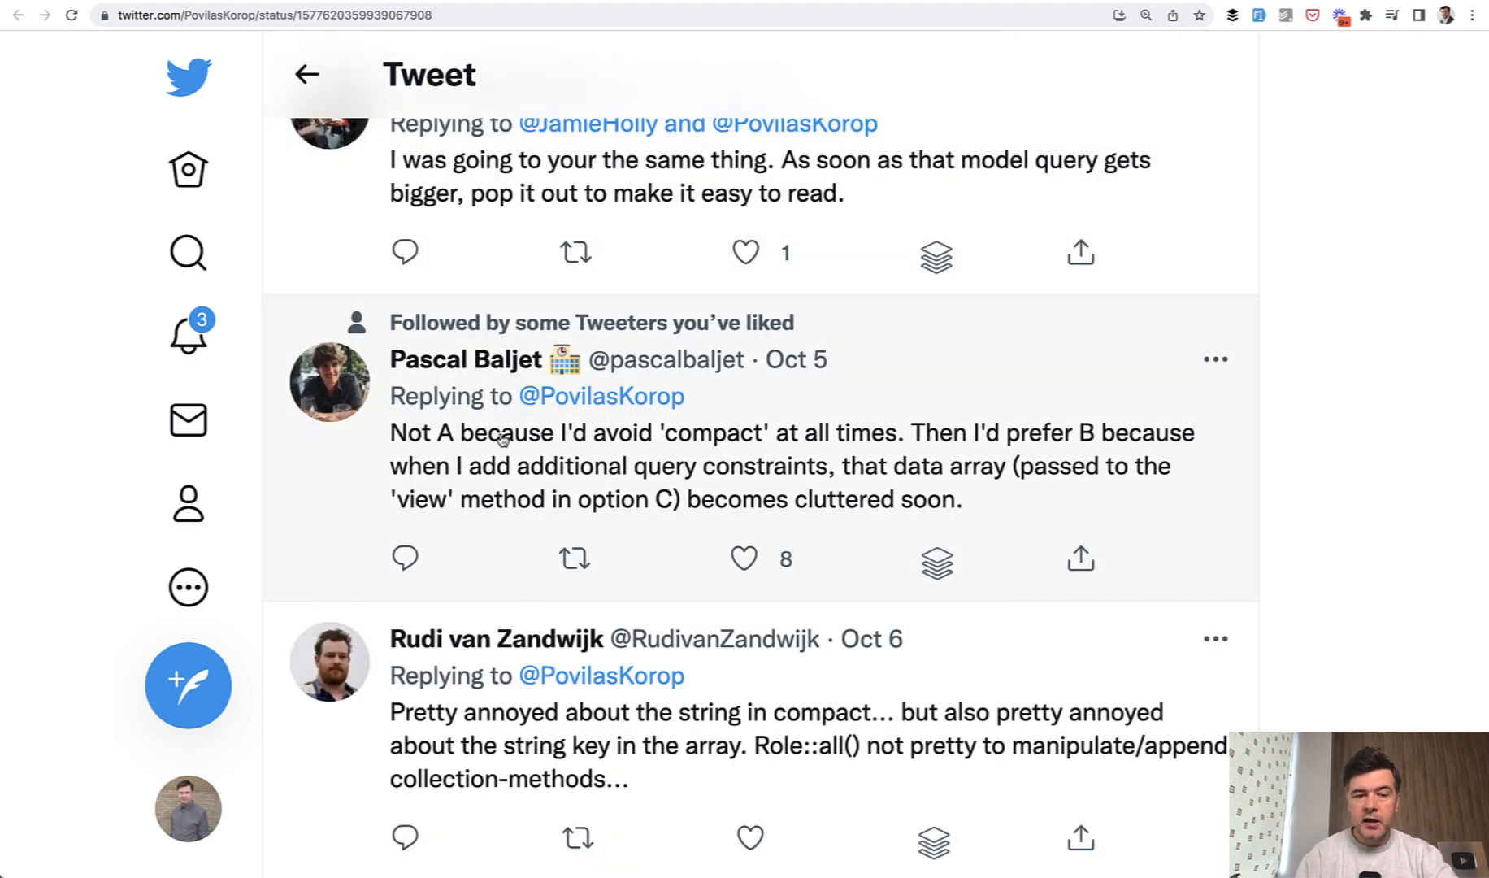
mouse_move(963, 366)
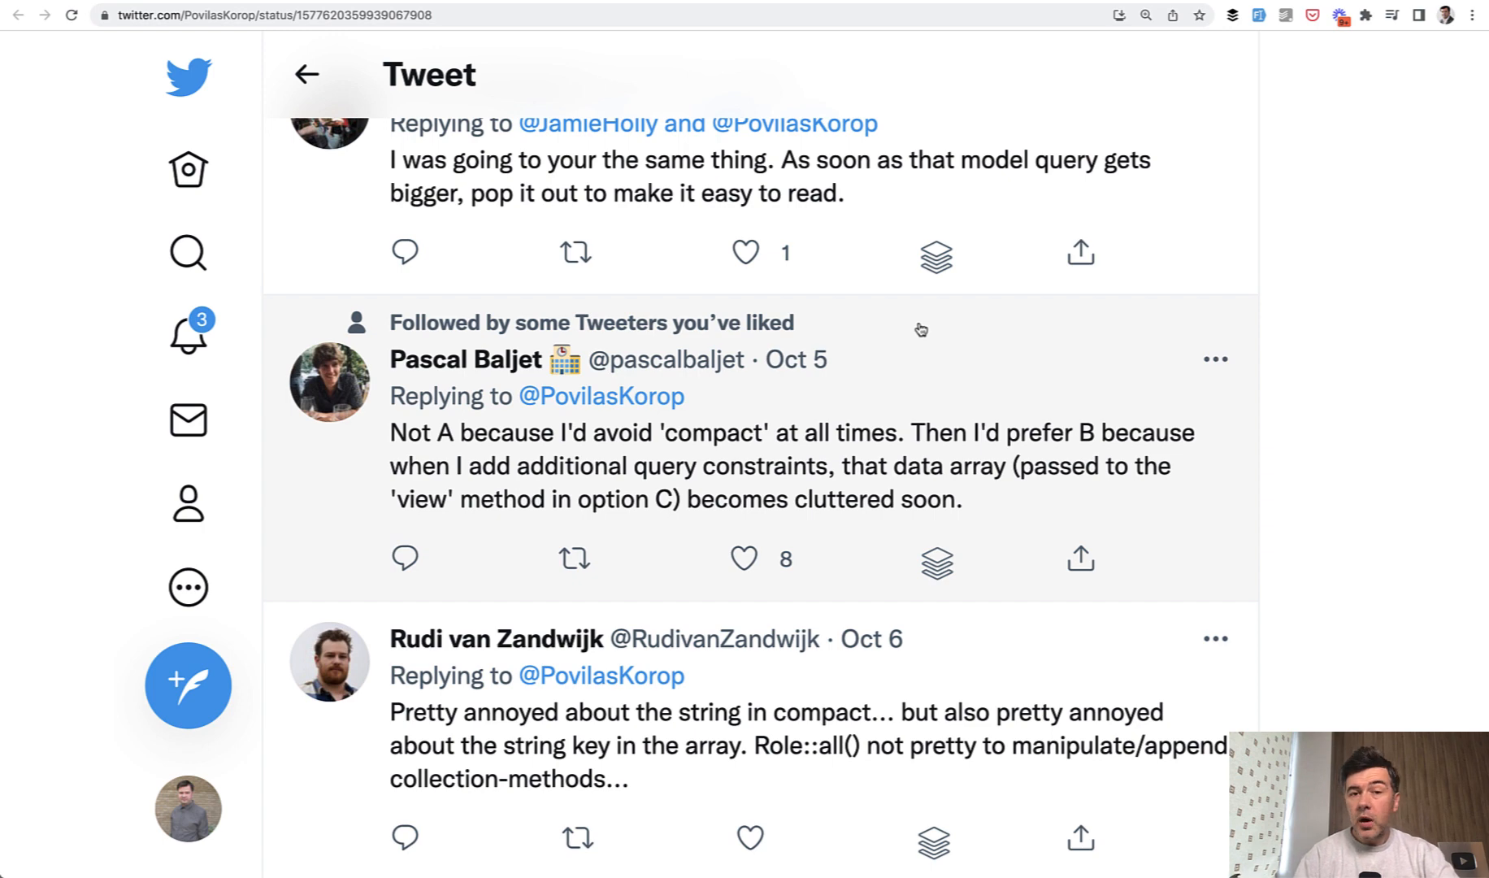
scroll(up, 3)
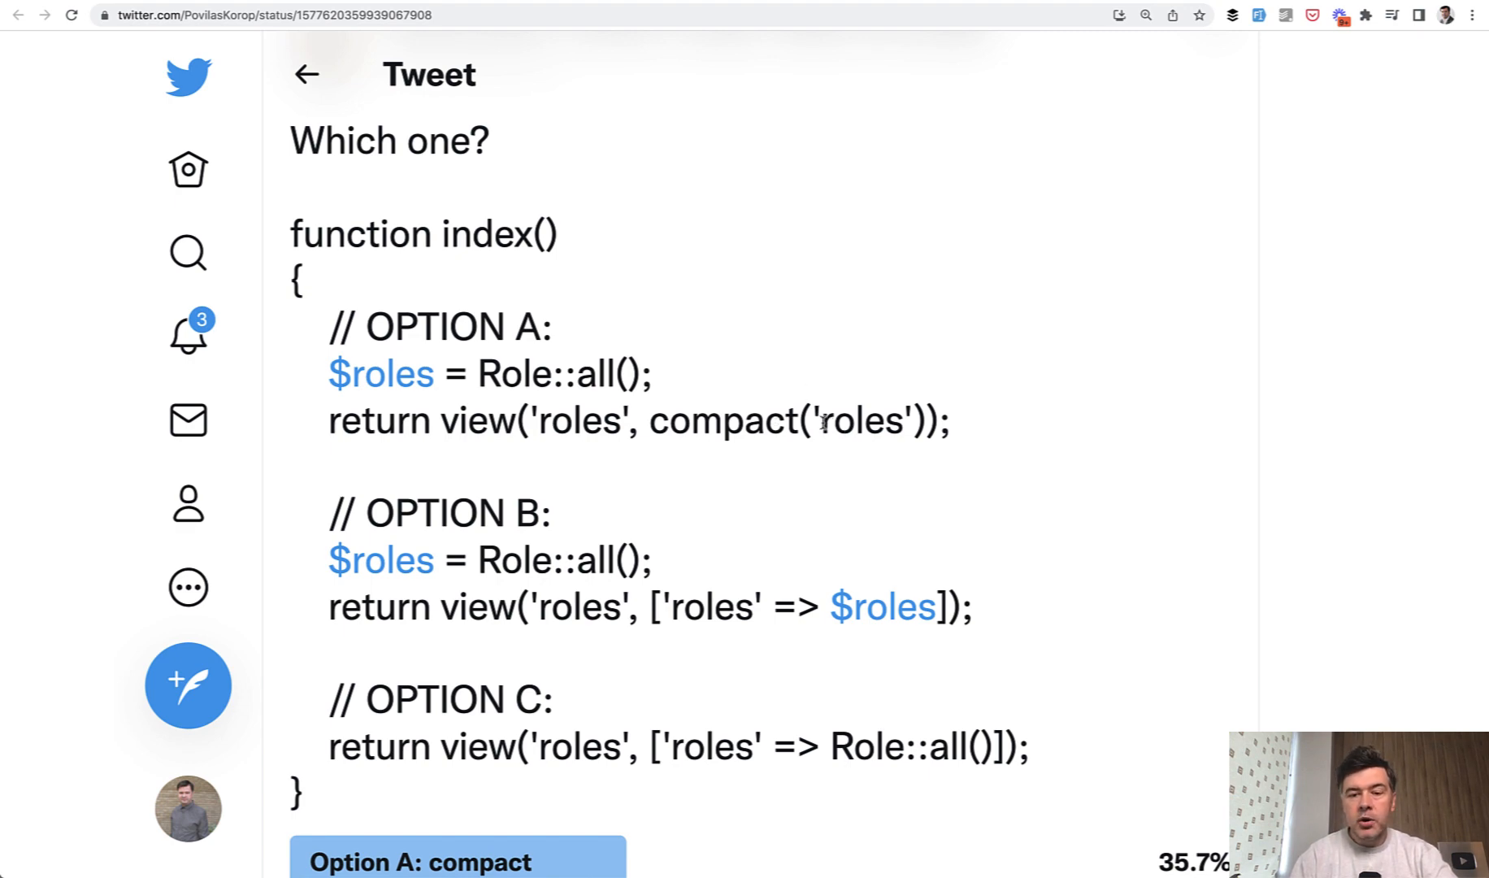
Highlight the roles string inside compact and the $roles variable in option A
double_click(862, 421)
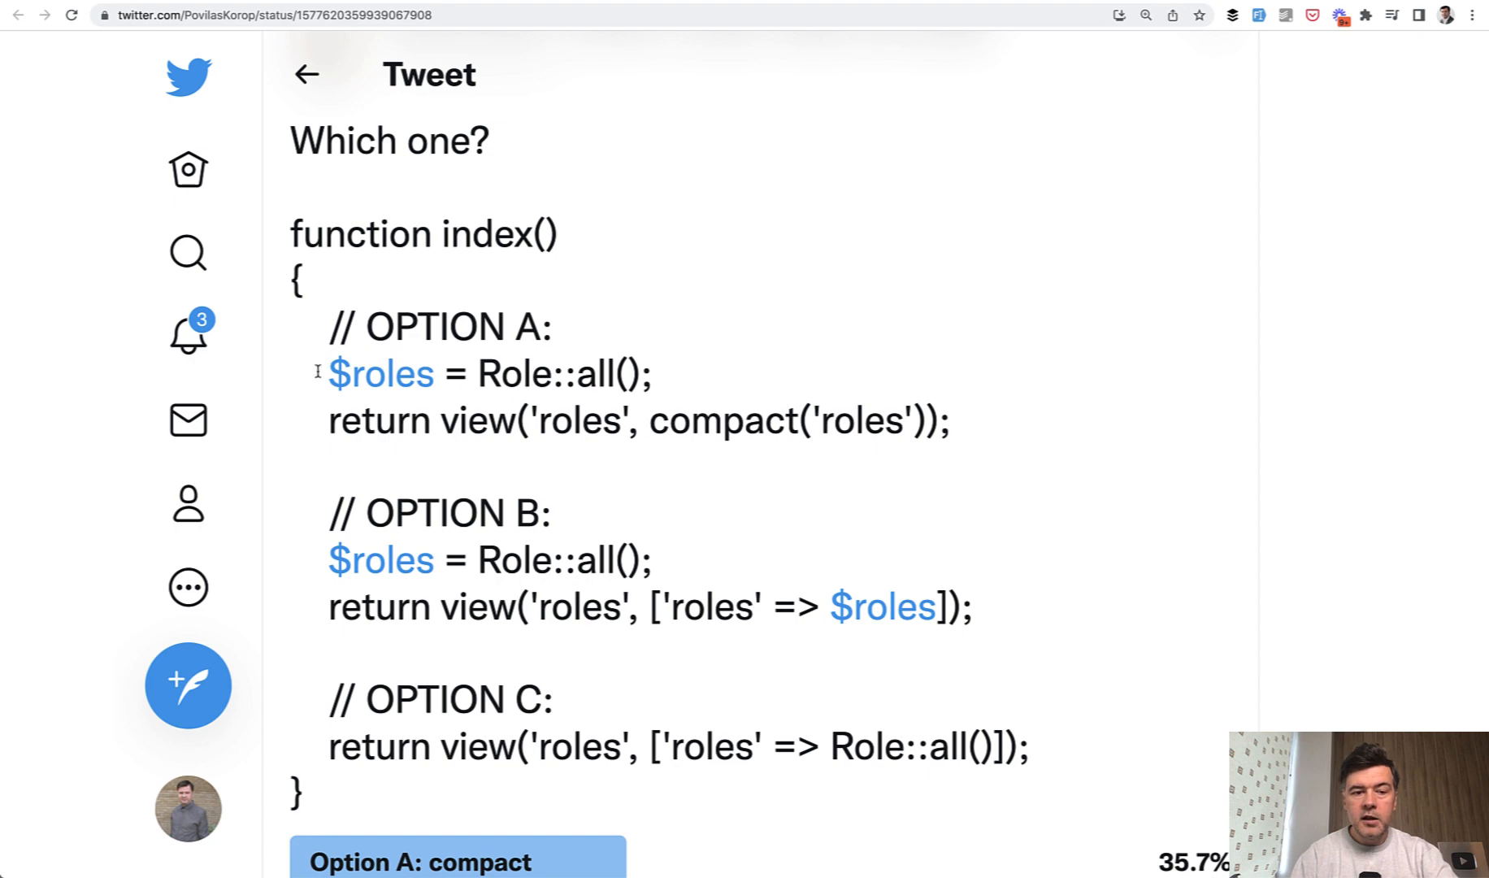
double_click(378, 372)
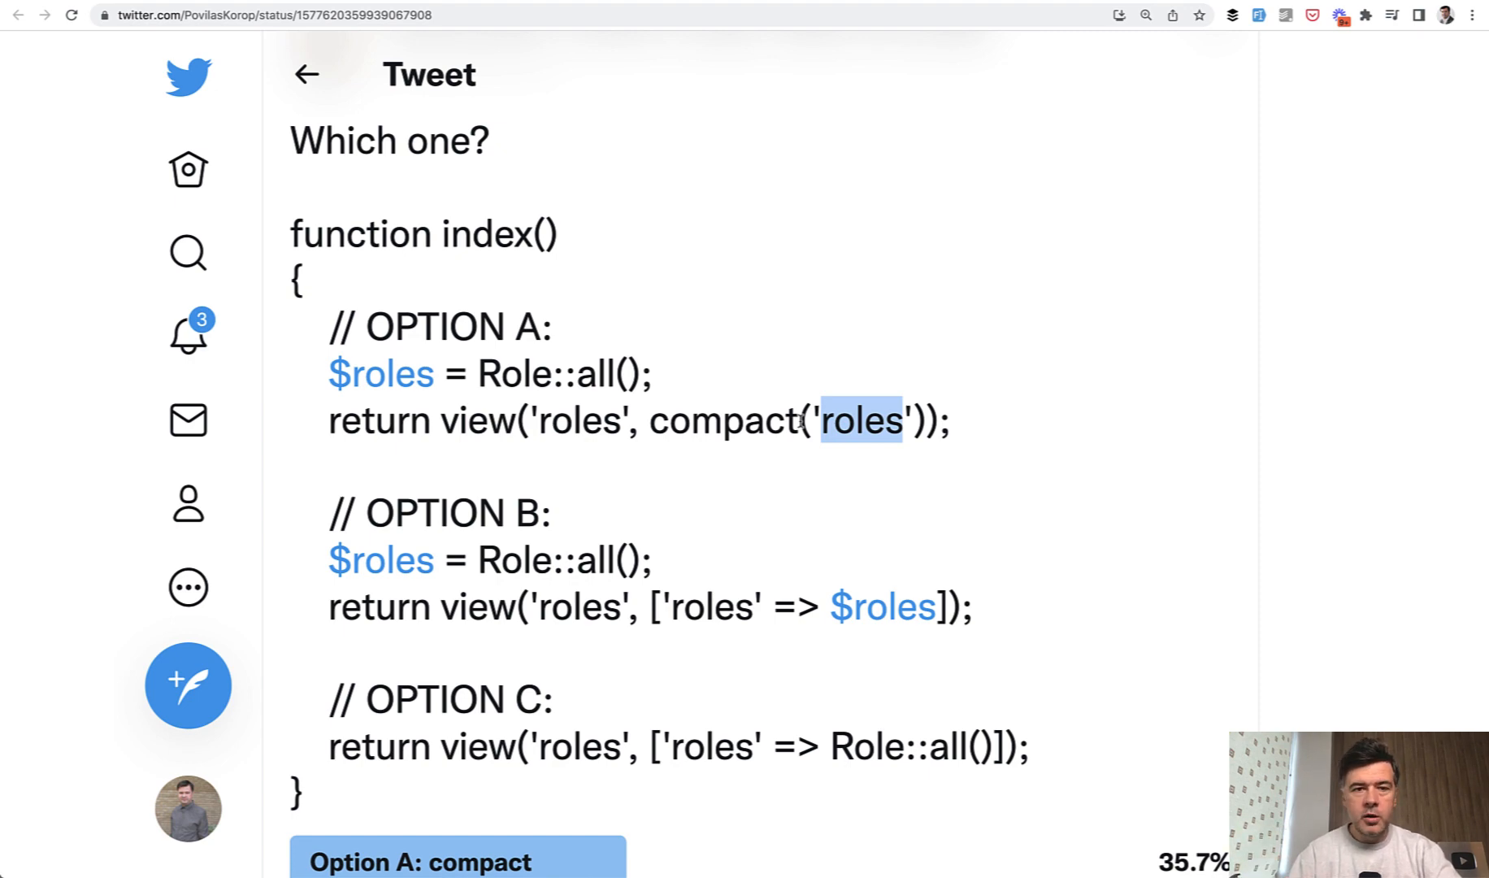
scroll(down, 3)
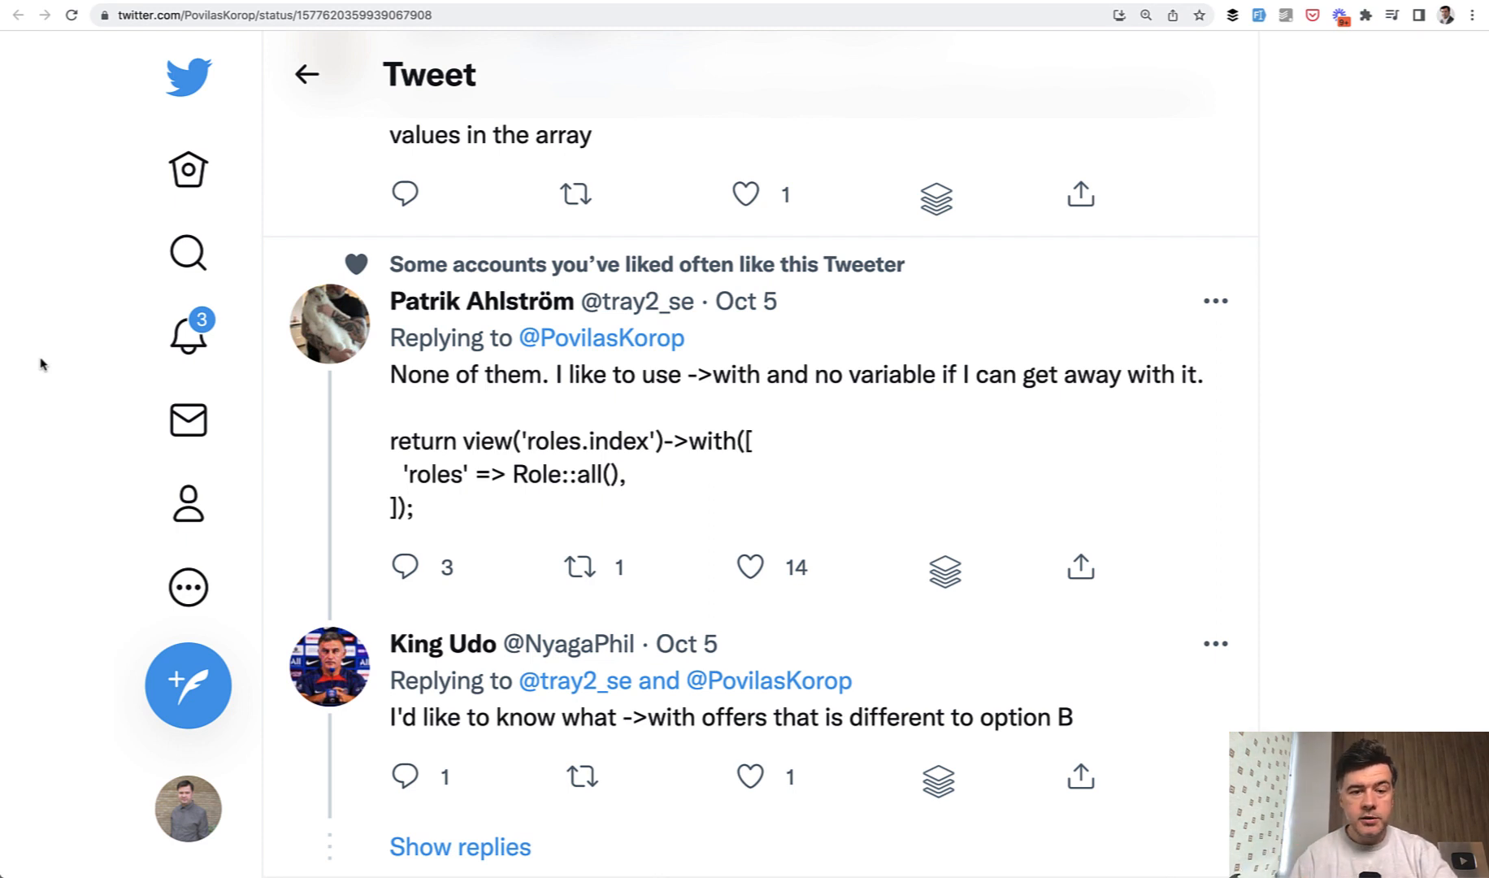
mouse_move(441, 403)
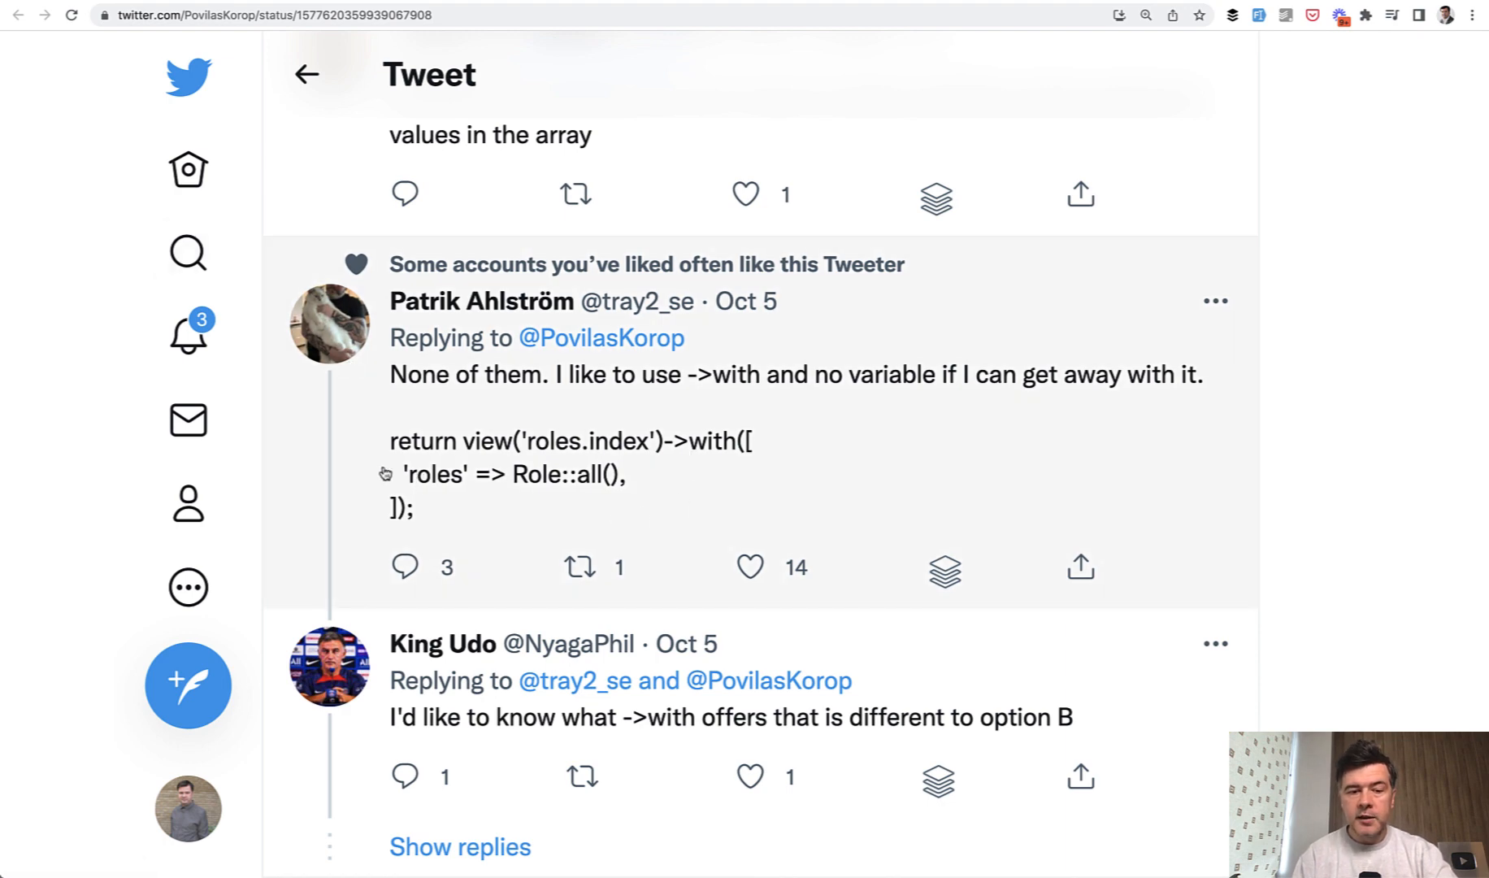
mouse_move(653, 476)
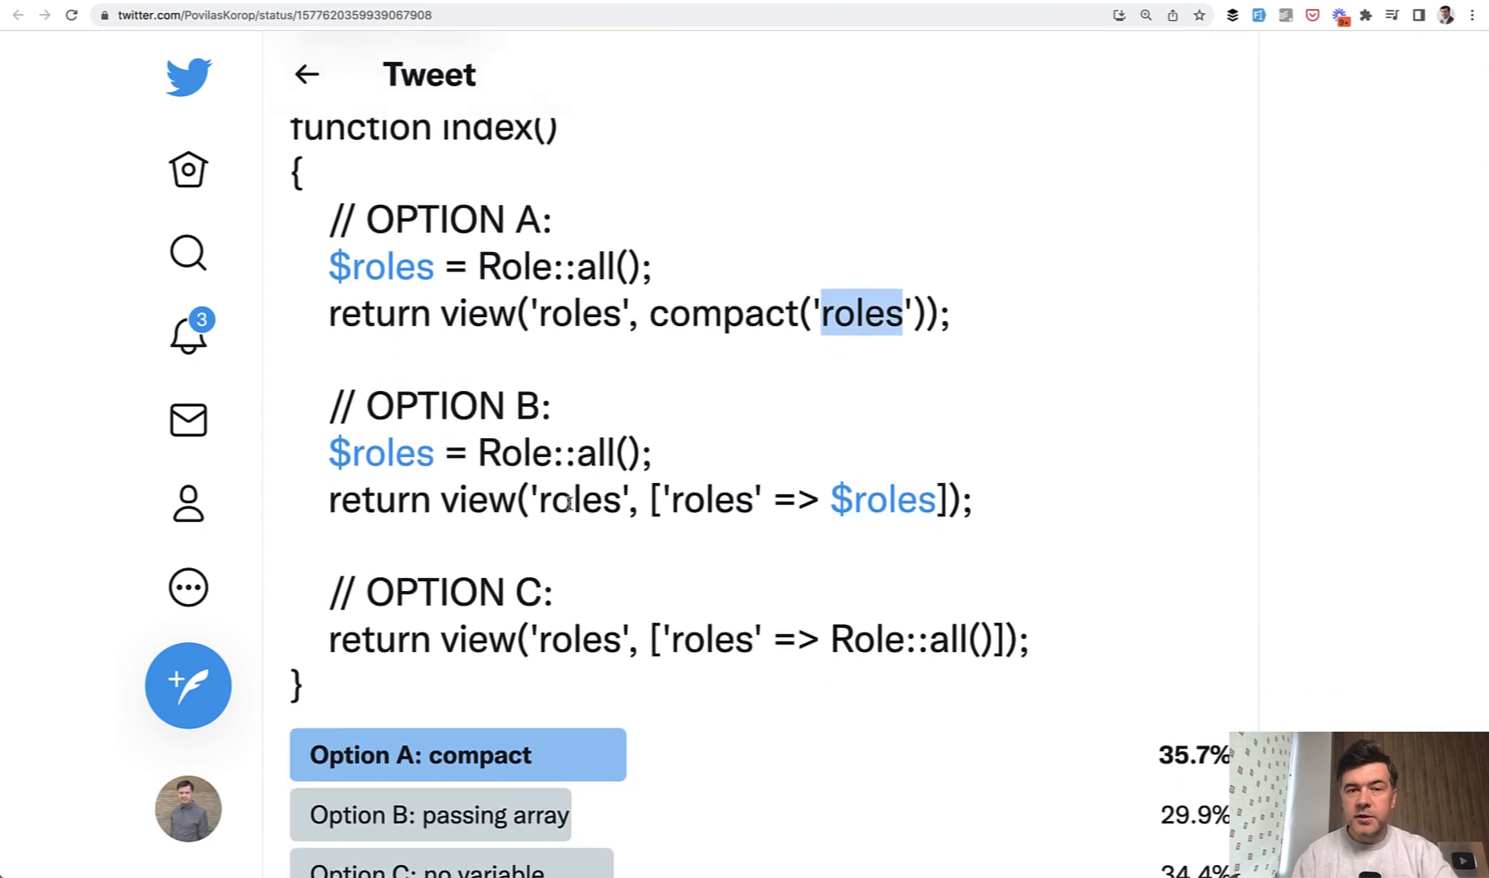
scroll(down, 3)
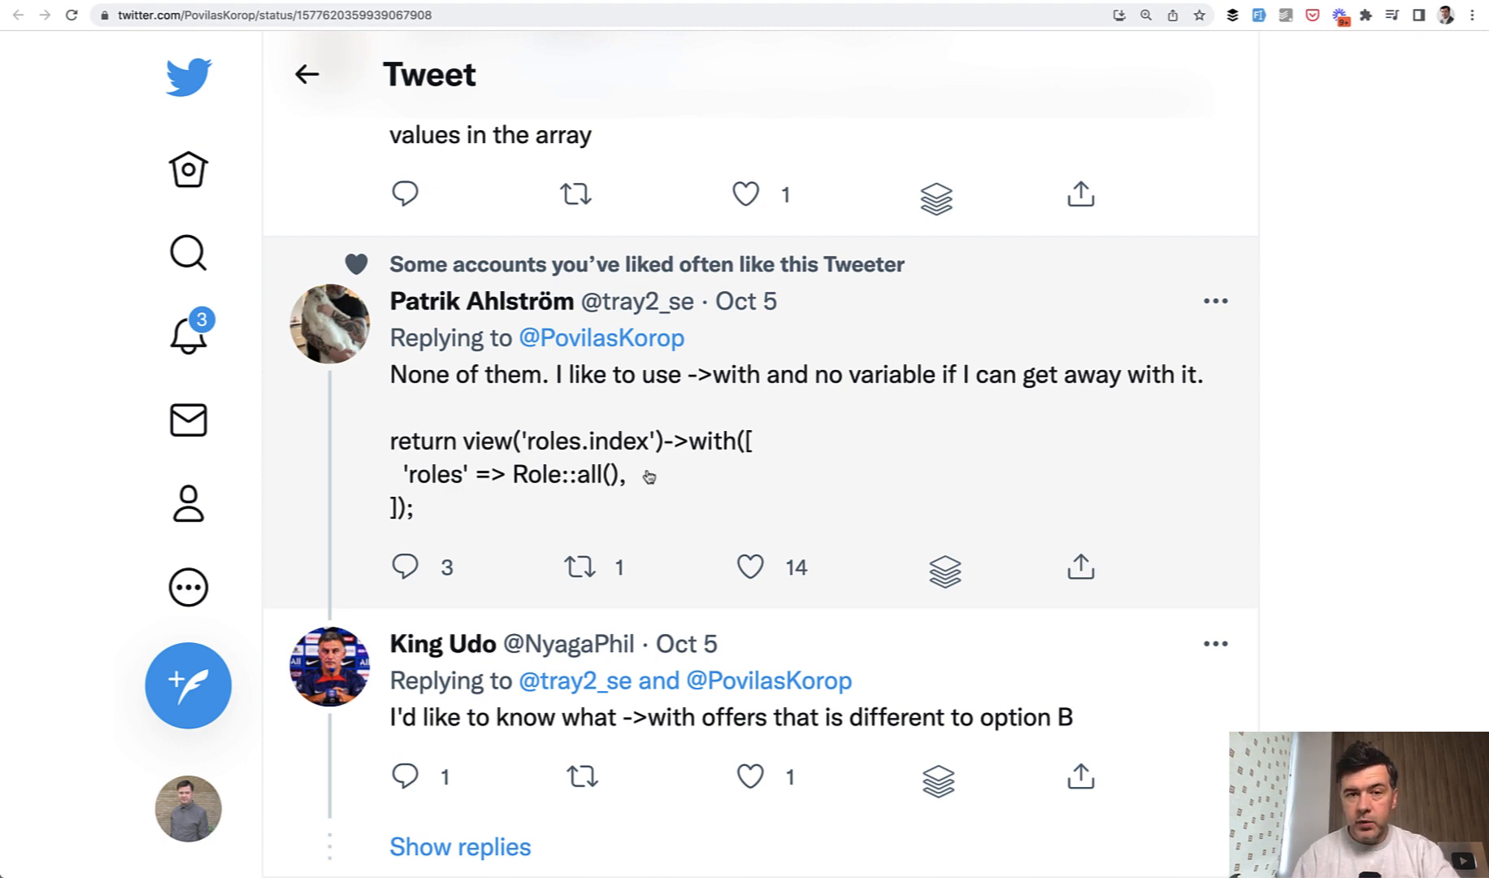
scroll(down, 3)
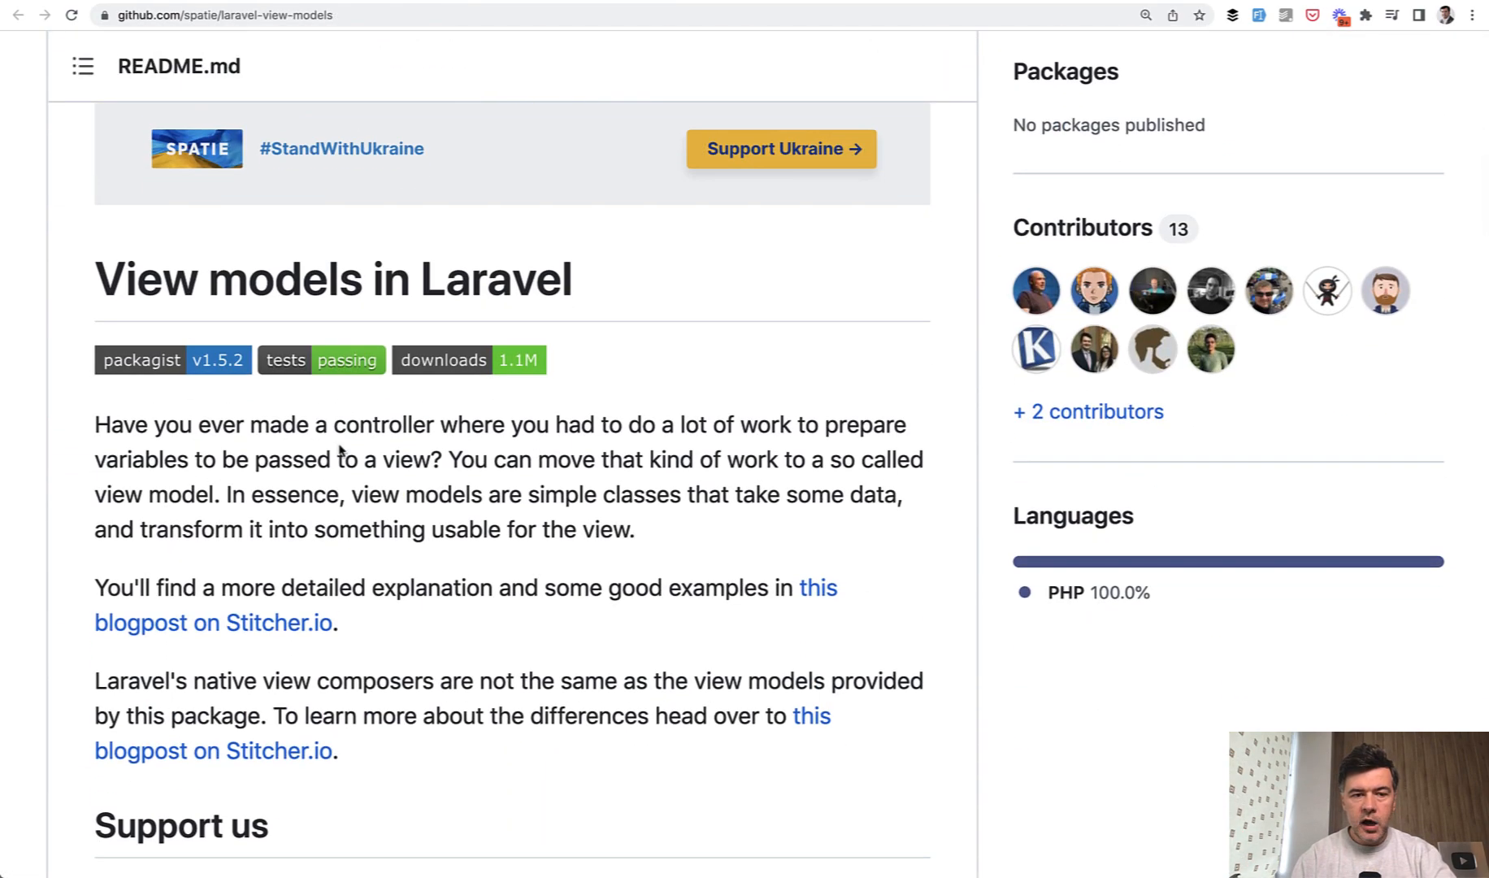
Scroll the README down through the view model class to the PostsController example
scroll(down, 3)
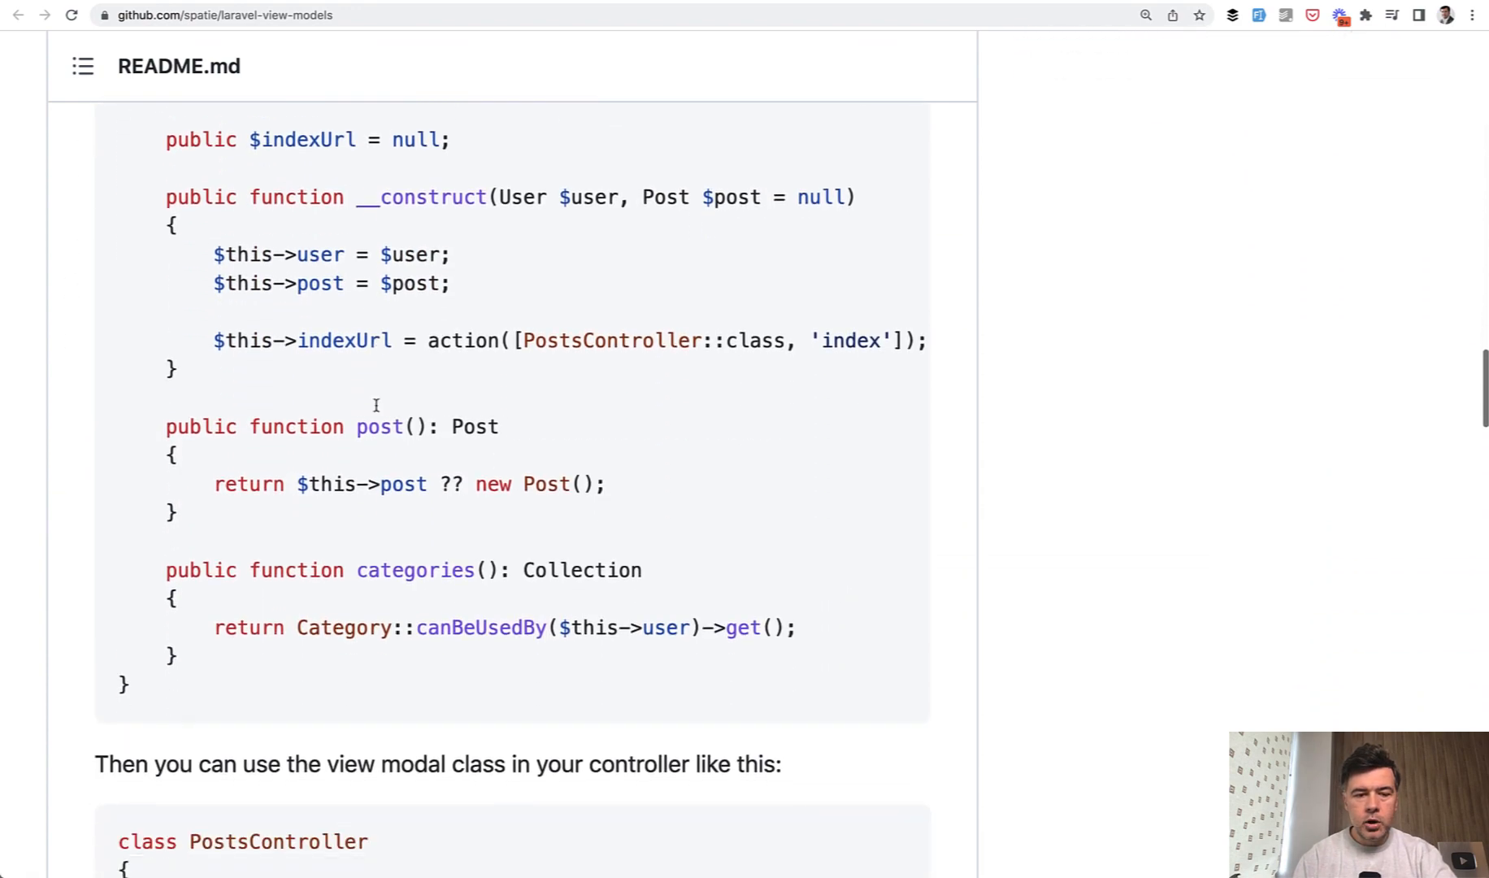
scroll(down, 3)
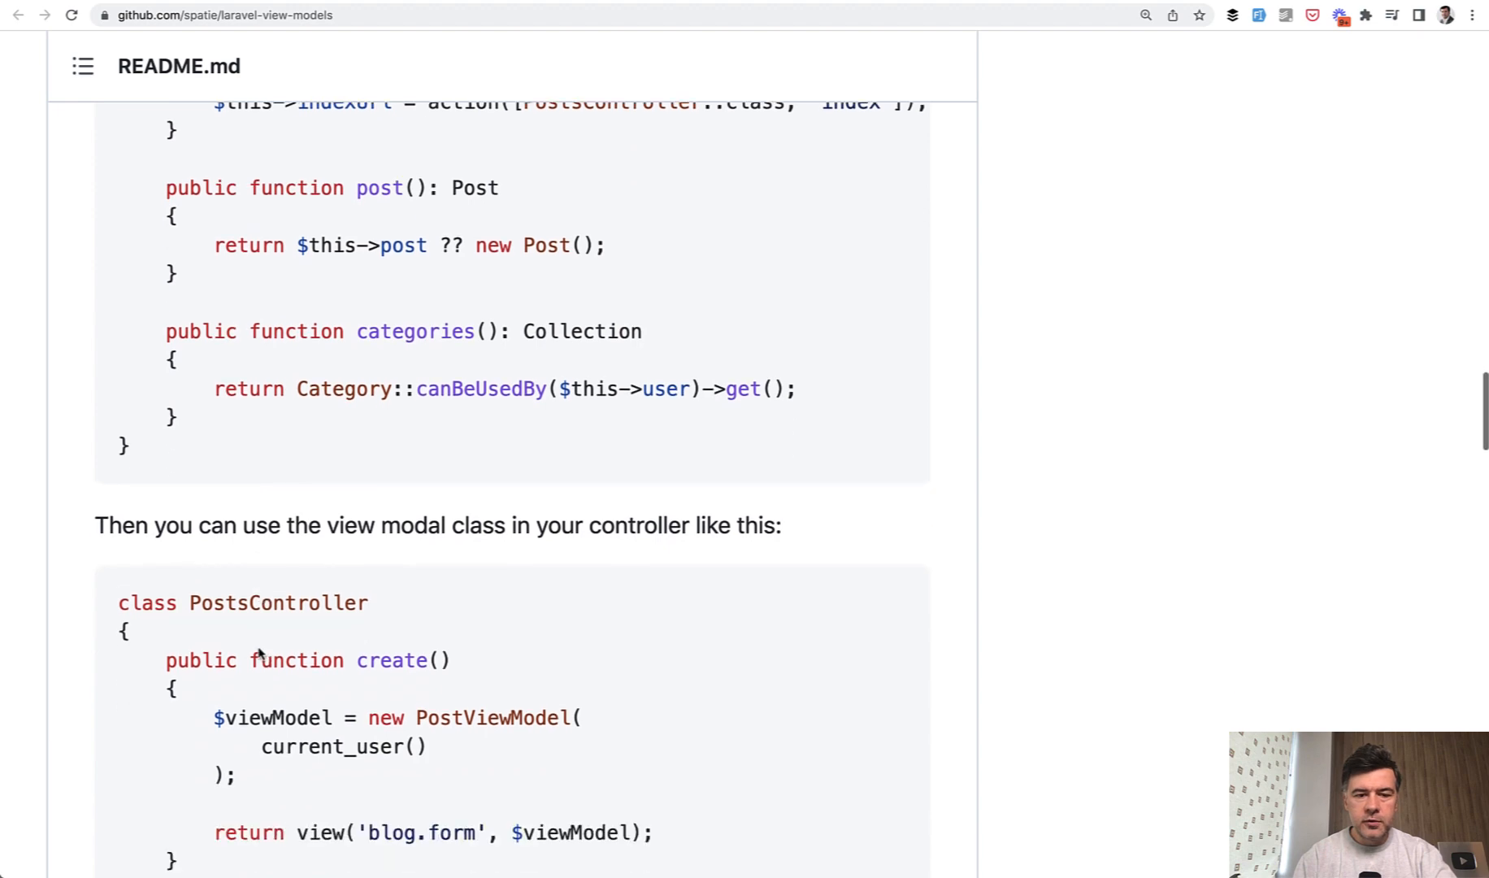
scroll(down, 3)
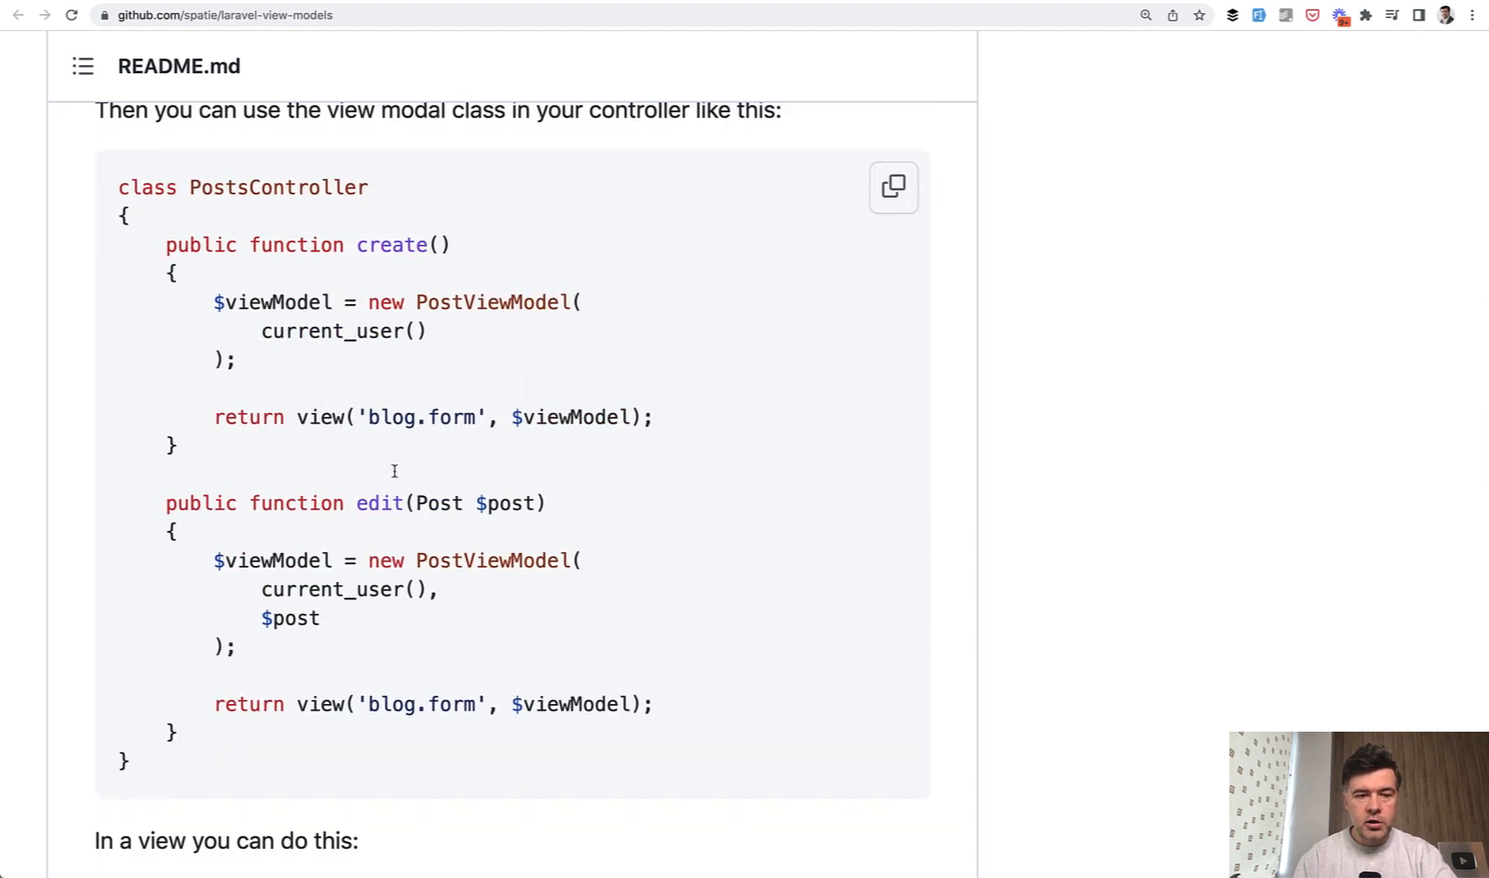
double_click(572, 416)
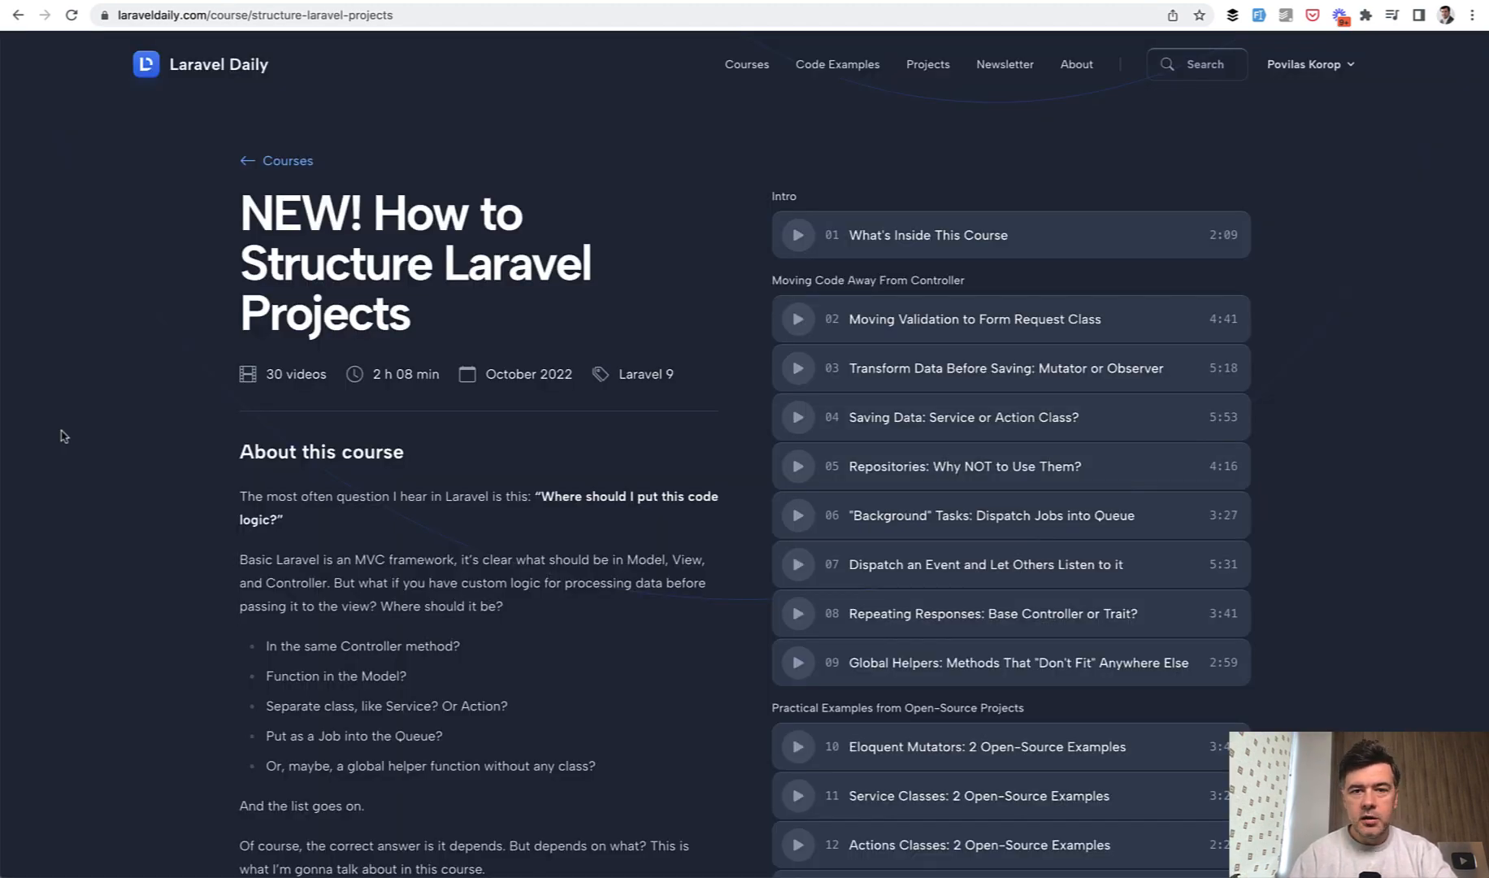
Scroll down the course page before moving to the YouTube community post
scroll(down, 3)
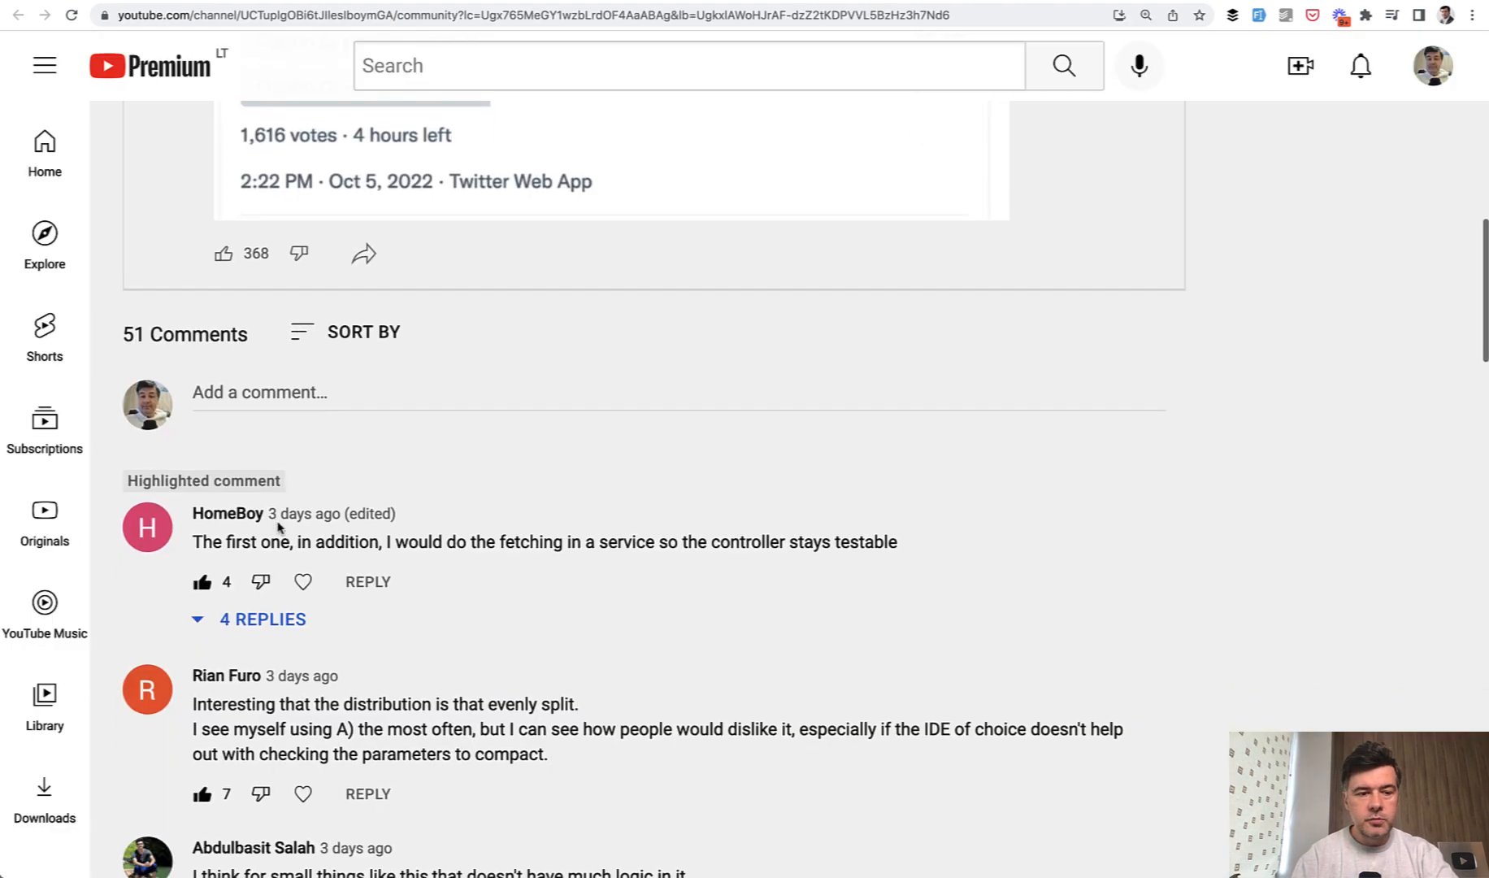
Scroll to the post's poll results—compact 35.3%, array 30.4%, no variable 34.3%—and its comments
scroll(down, 3)
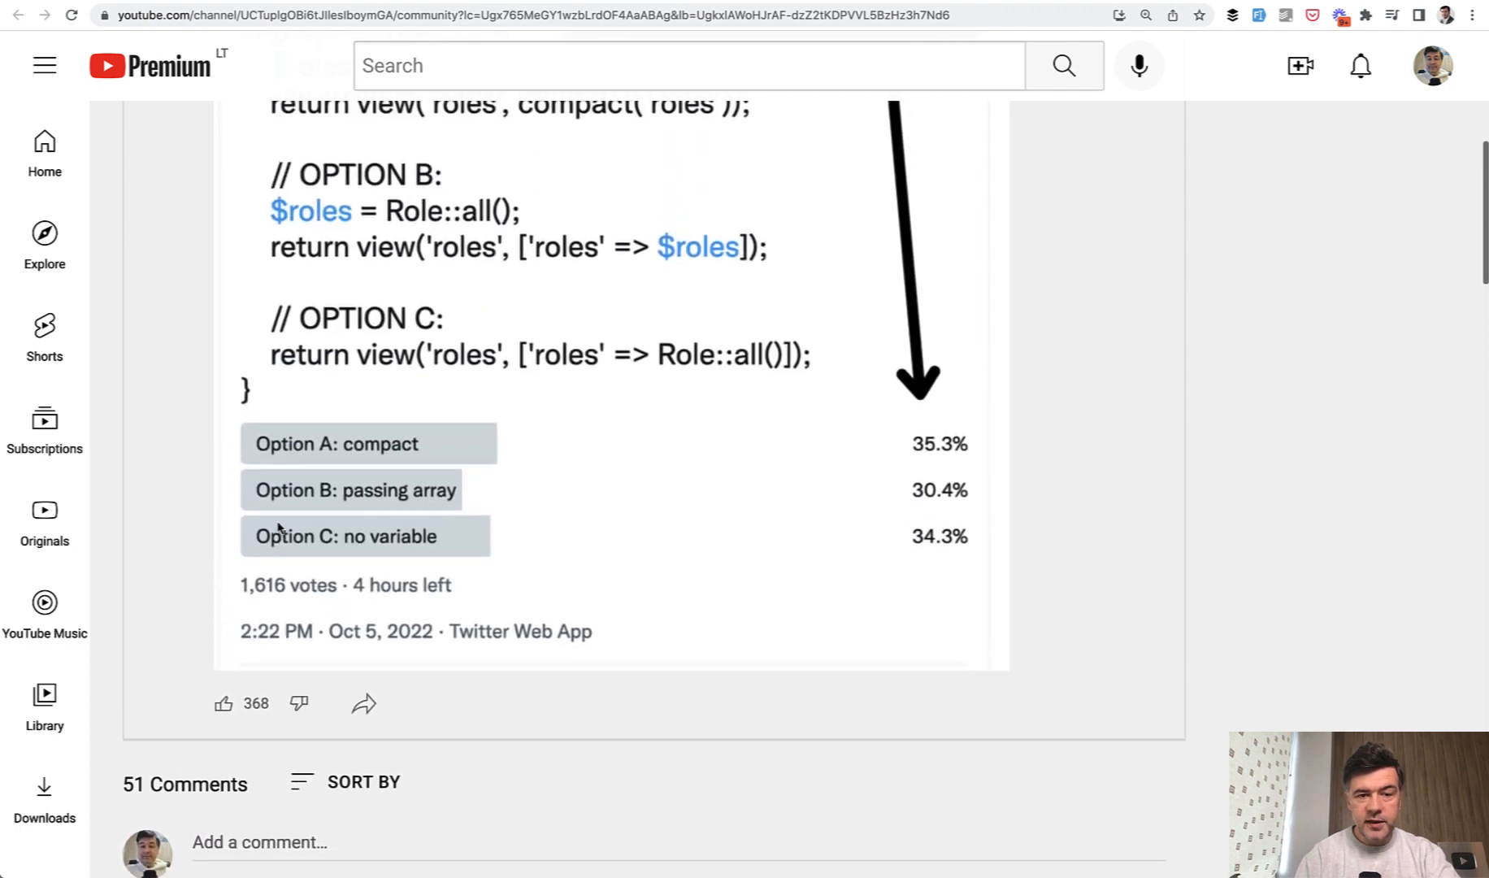
scroll(up, 3)
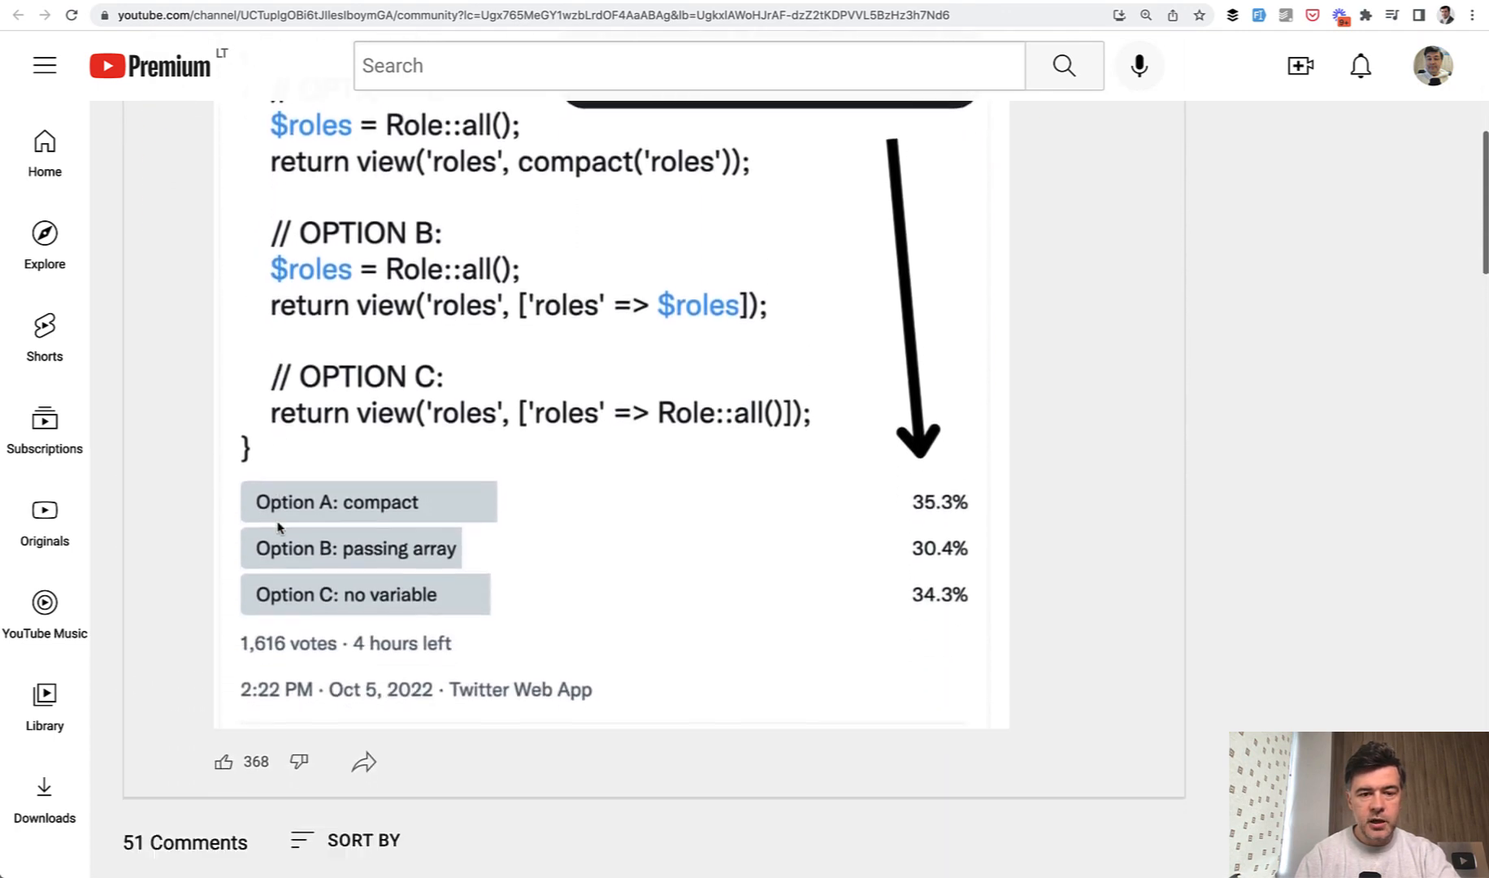
scroll(down, 3)
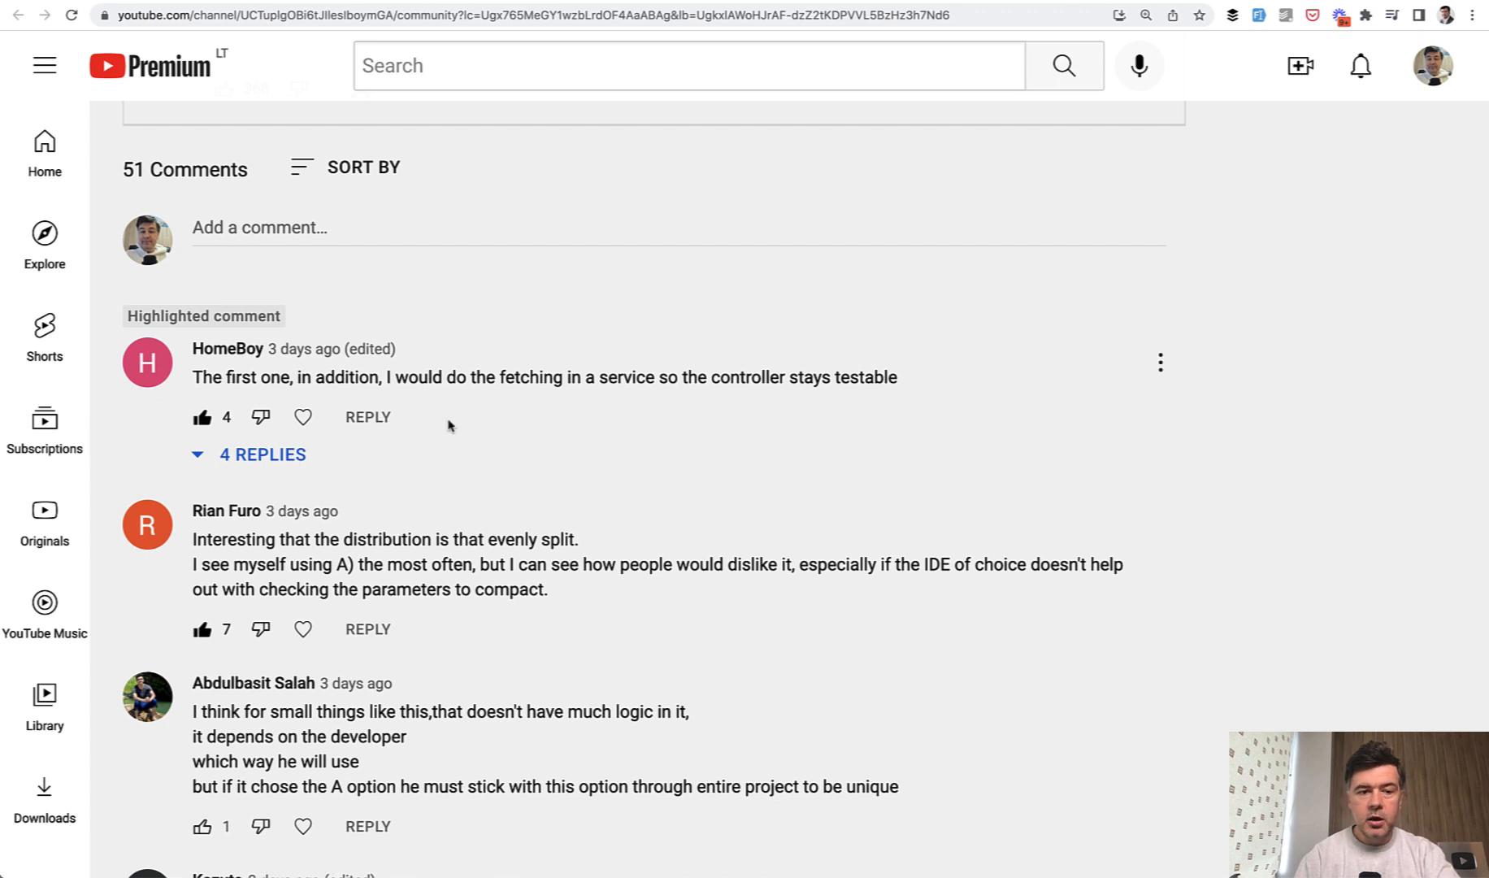
mouse_move(544, 384)
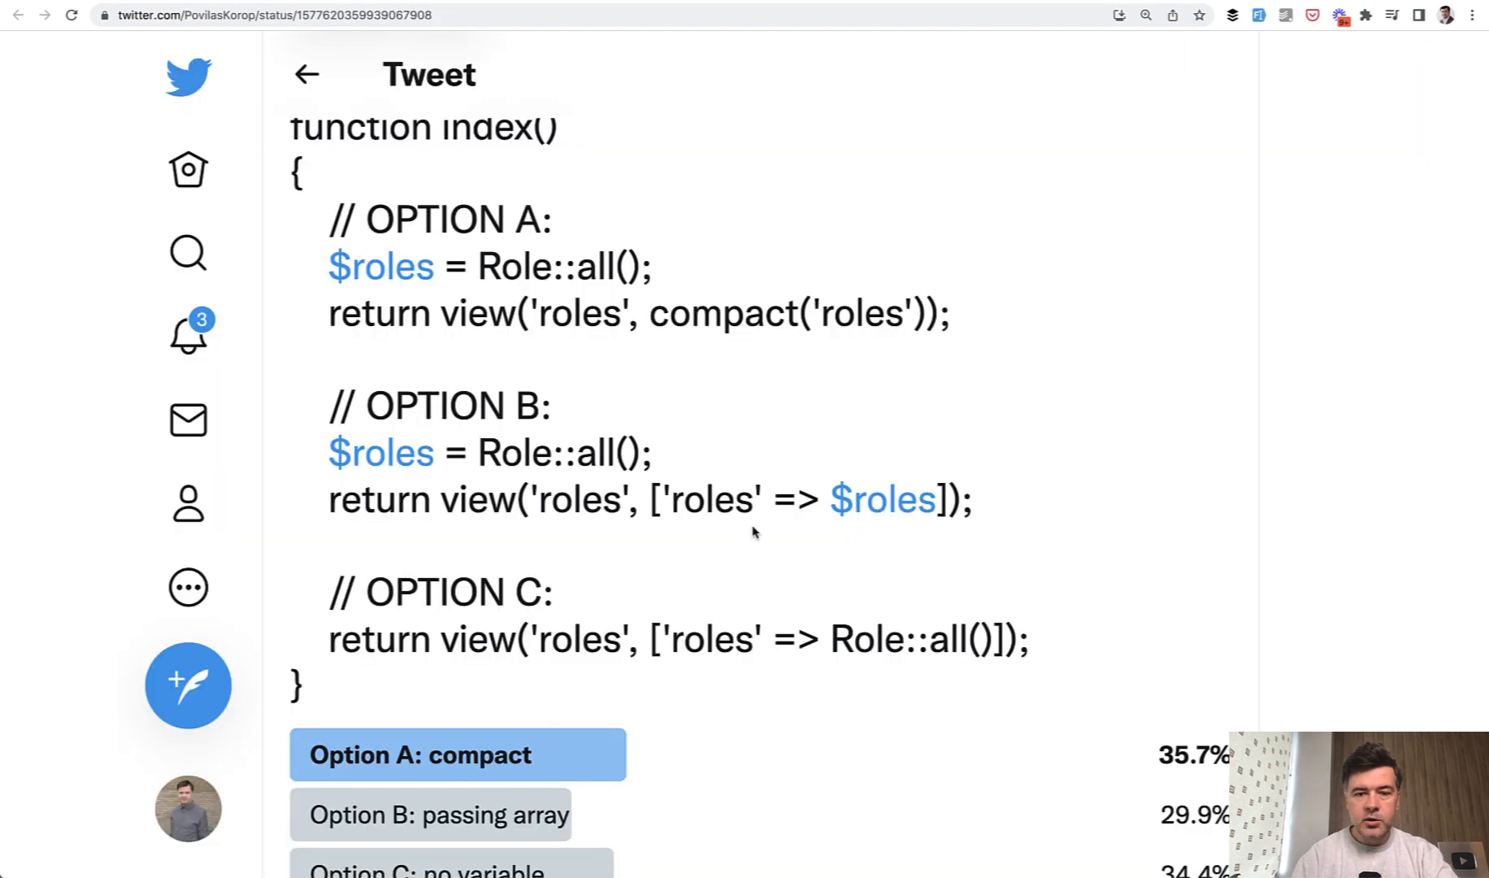
Highlight the Role model name in Option A's Role::all() line
double_click(854, 639)
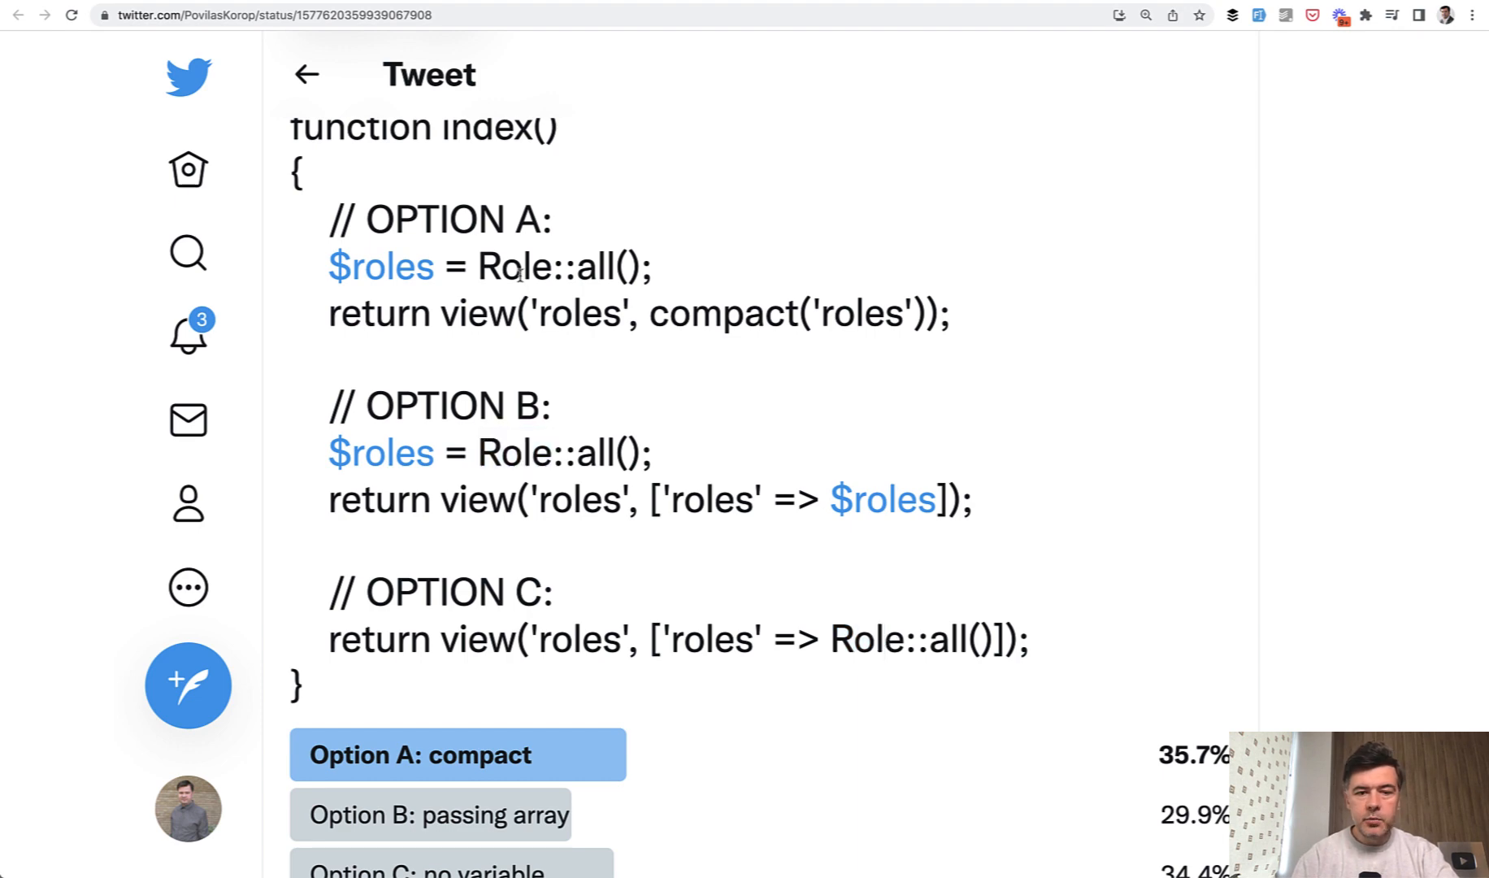
double_click(515, 267)
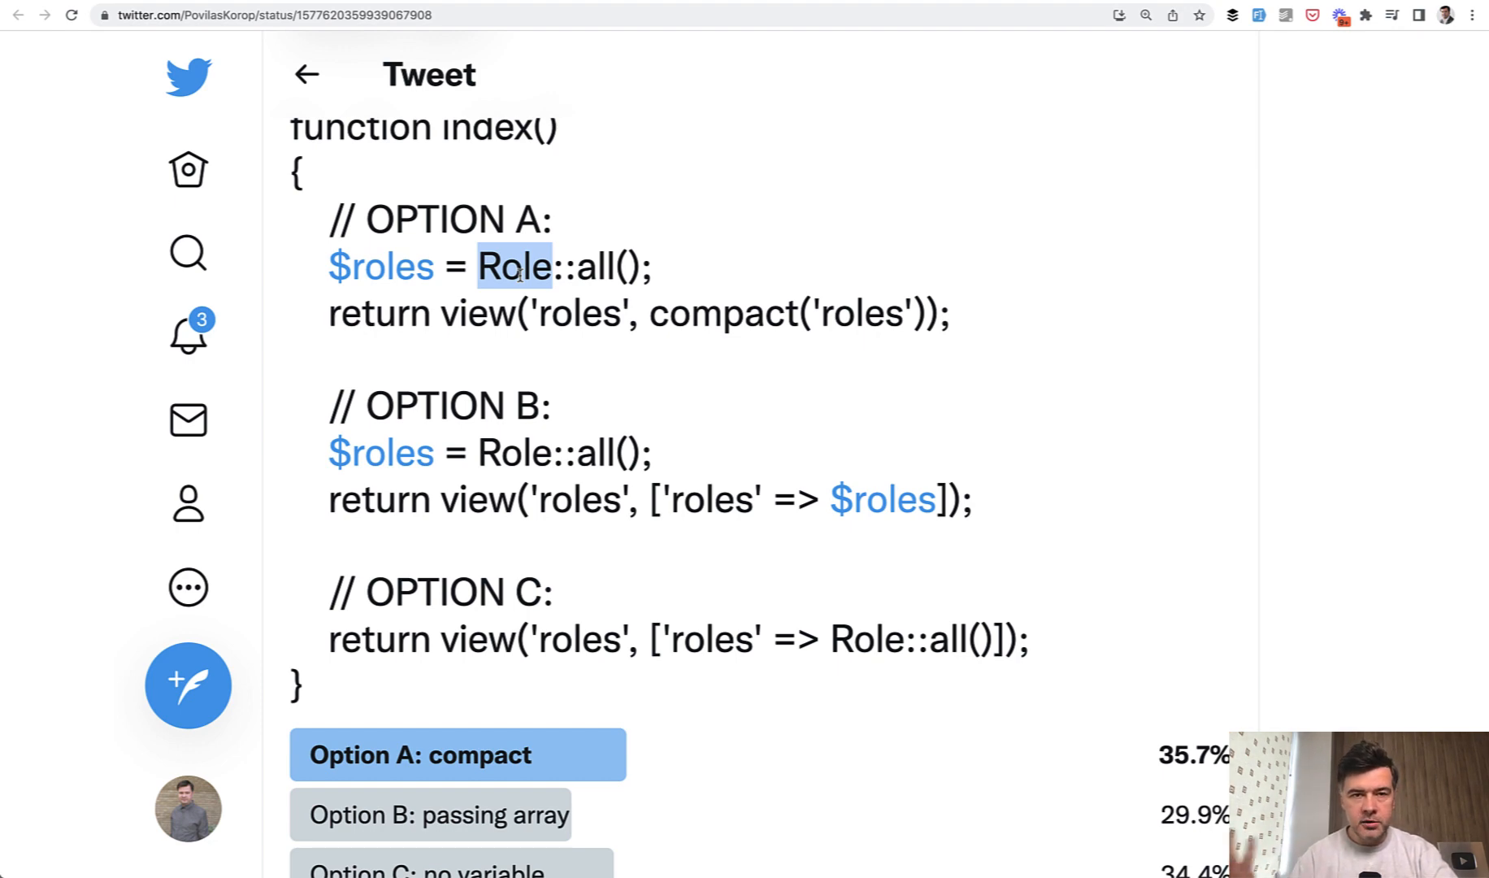
mouse_move(652, 314)
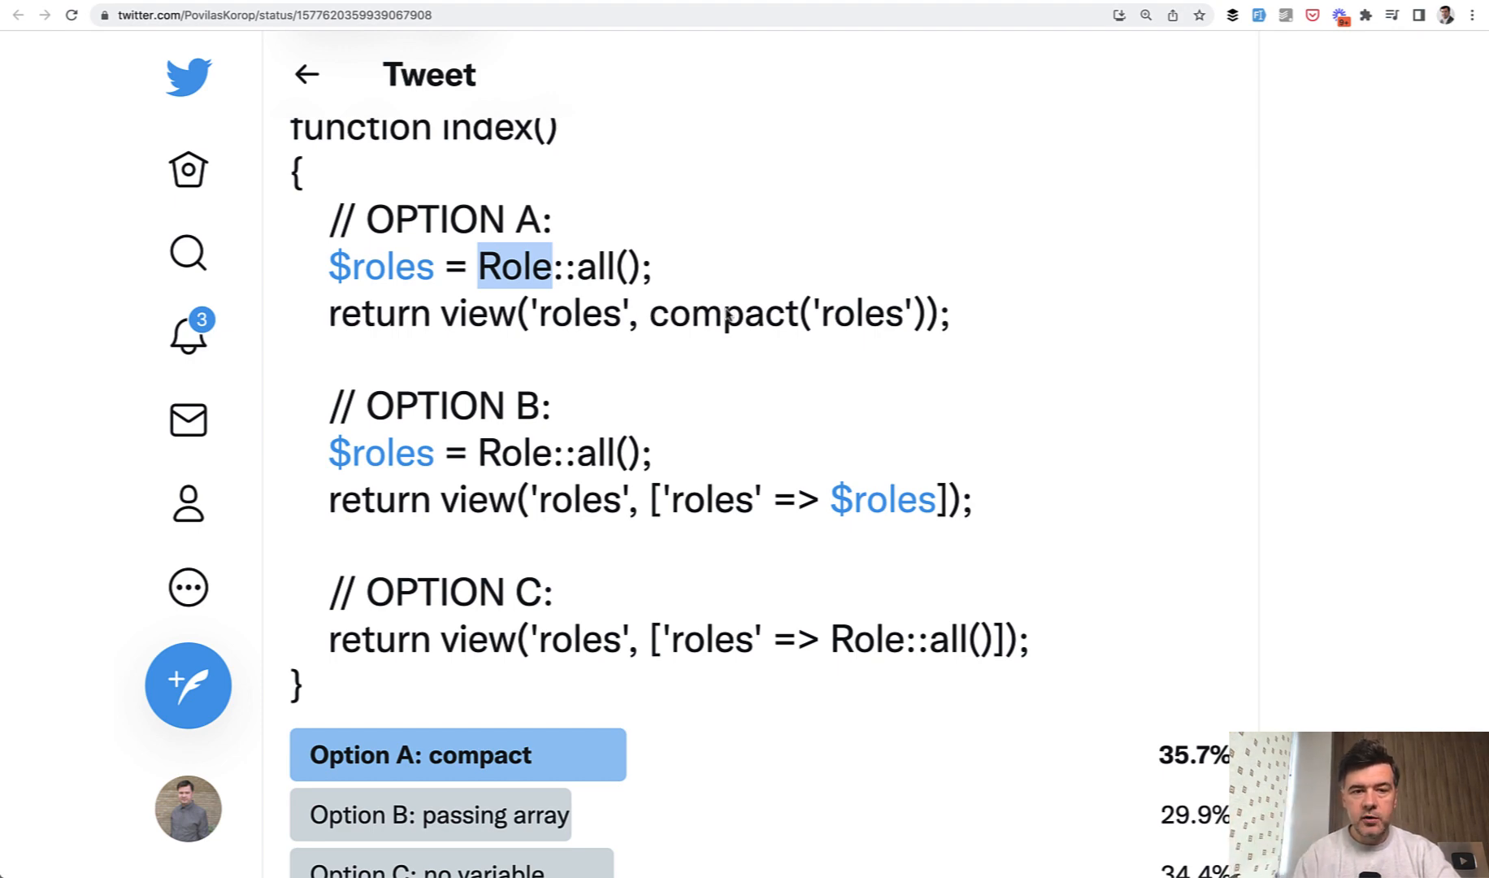
mouse_move(548, 465)
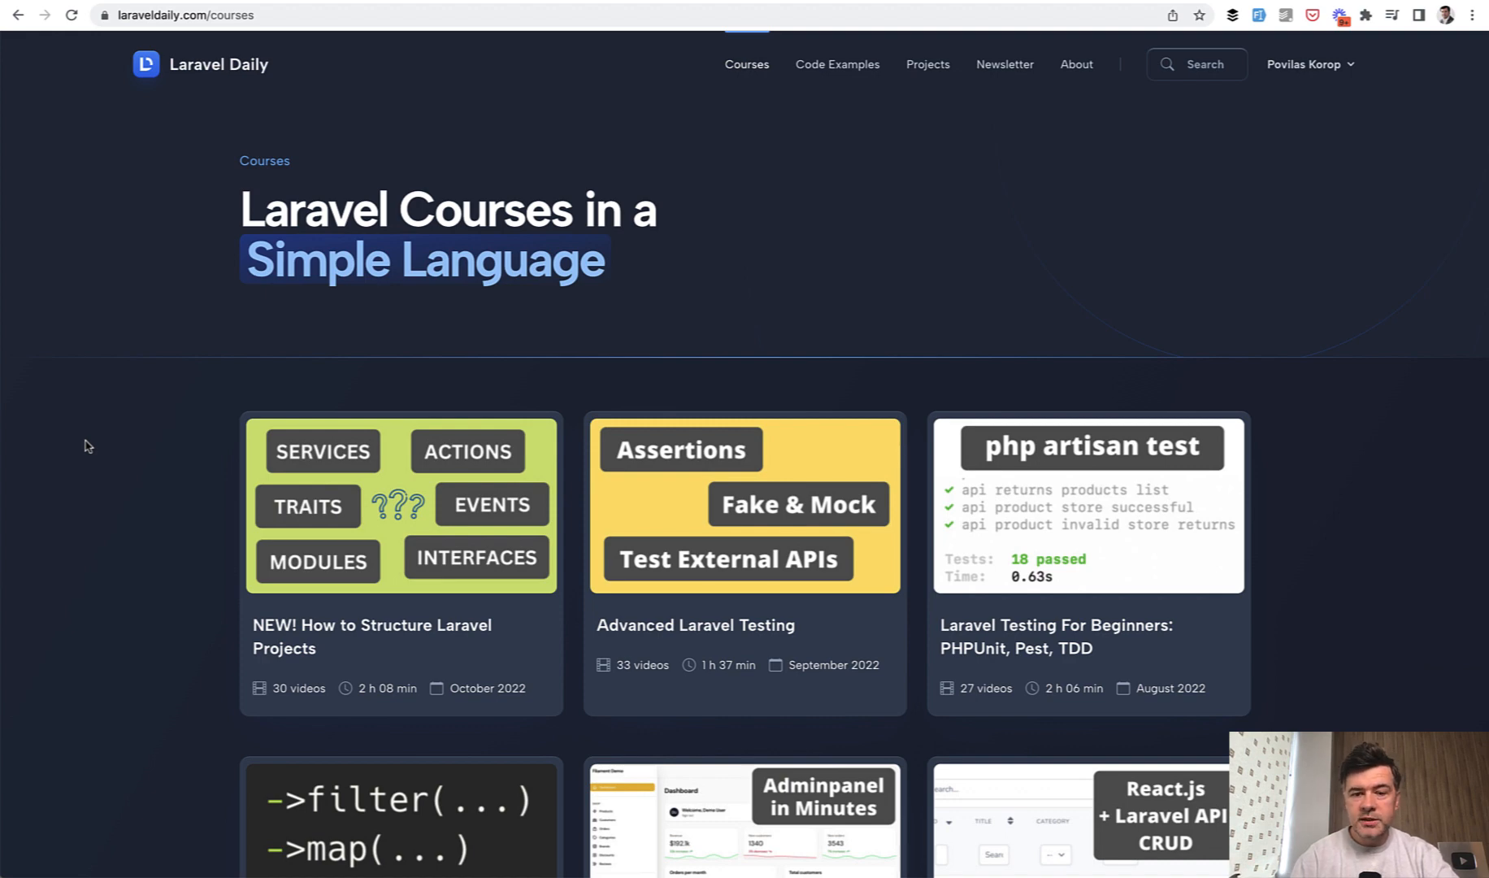
mouse_move(1172, 613)
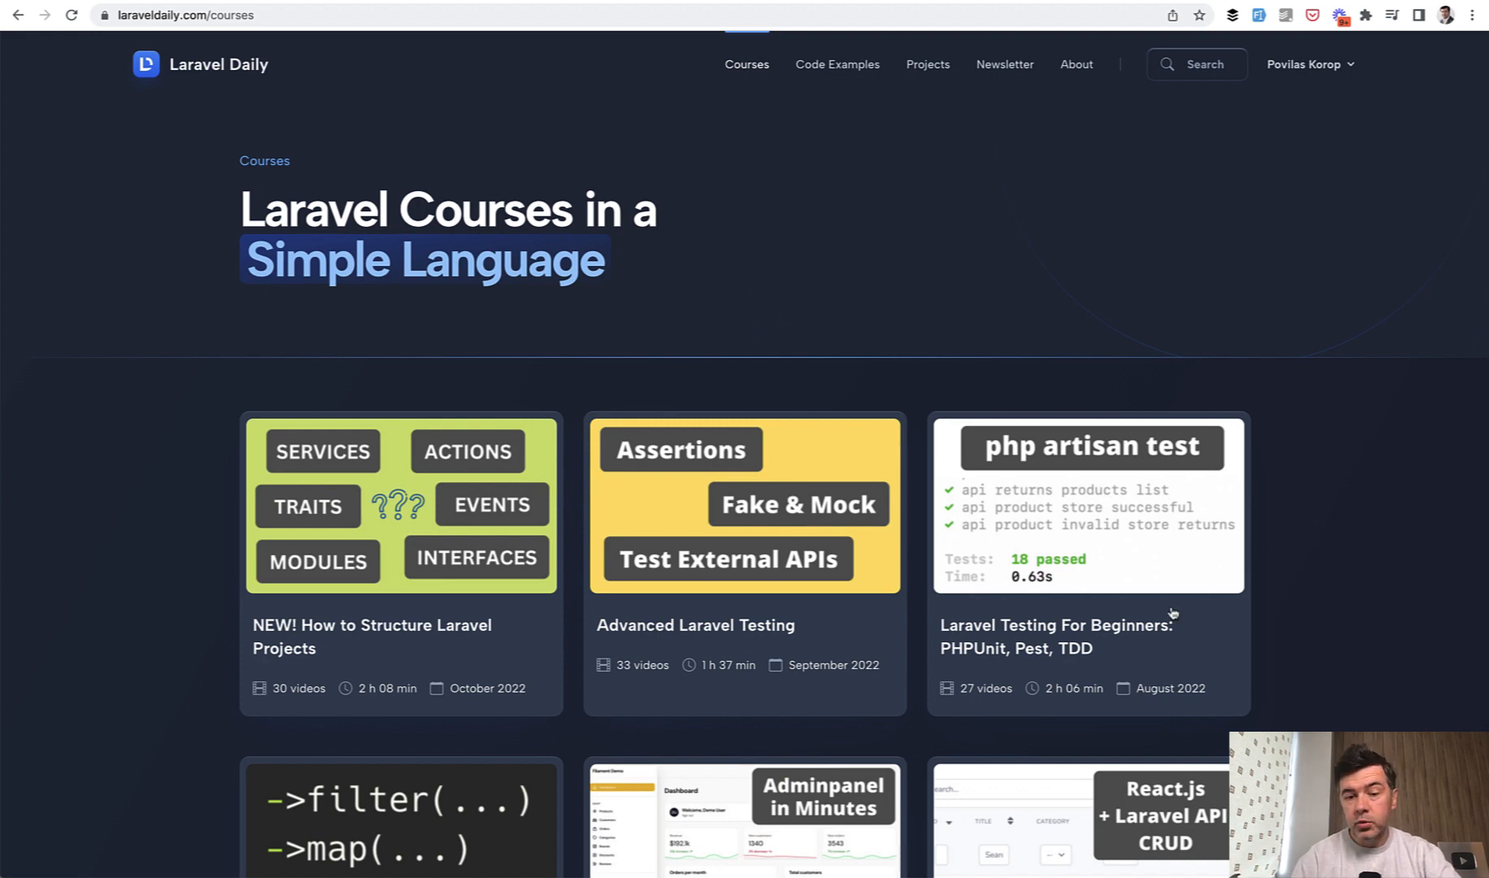